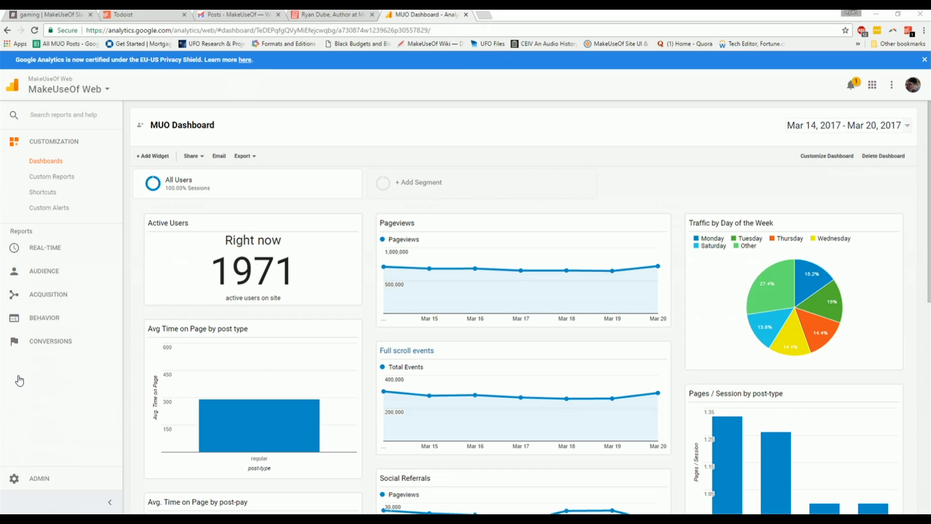
Browse Customization > Dashboards, switch browser tabs, and return to the All Pages report
left_click(53, 142)
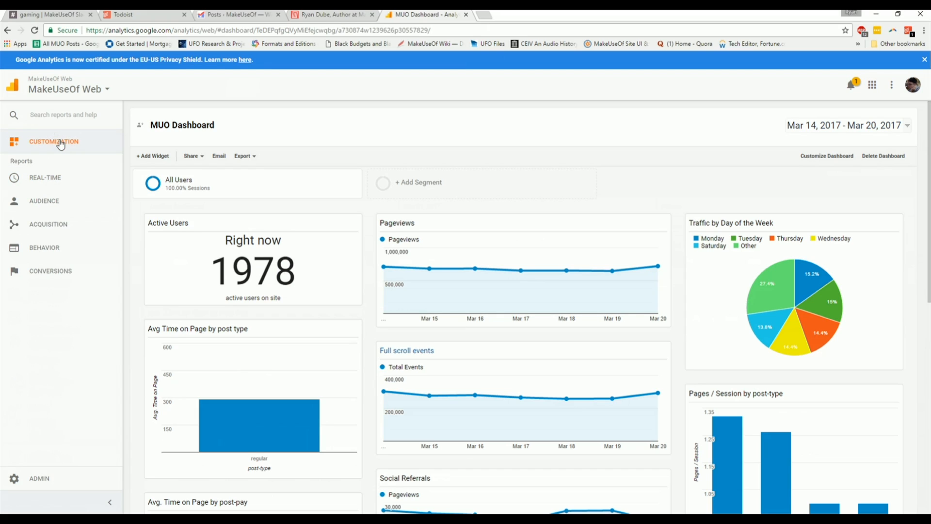
left_click(53, 142)
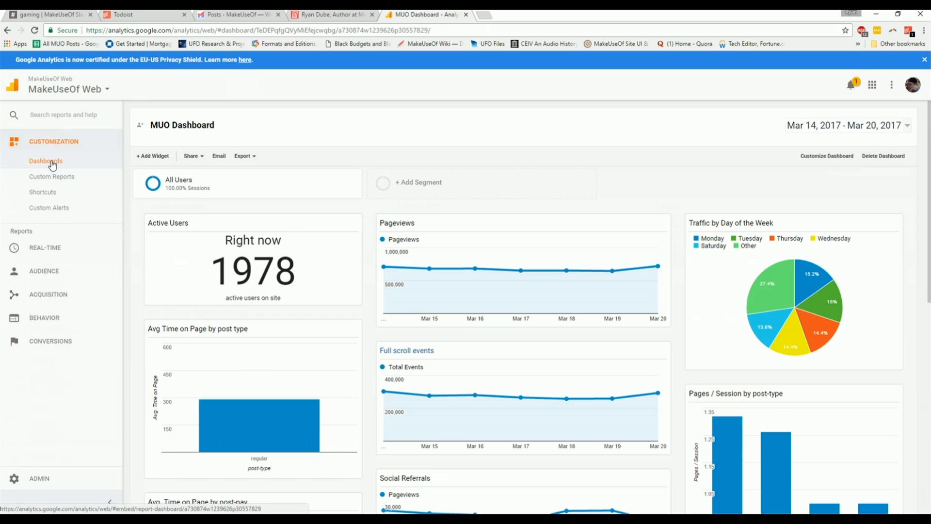
left_click(46, 160)
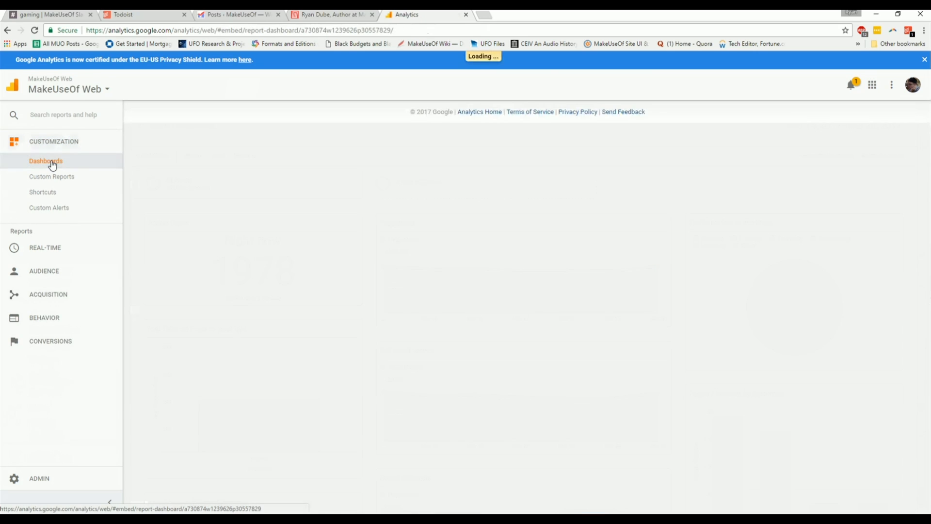
left_click(330, 15)
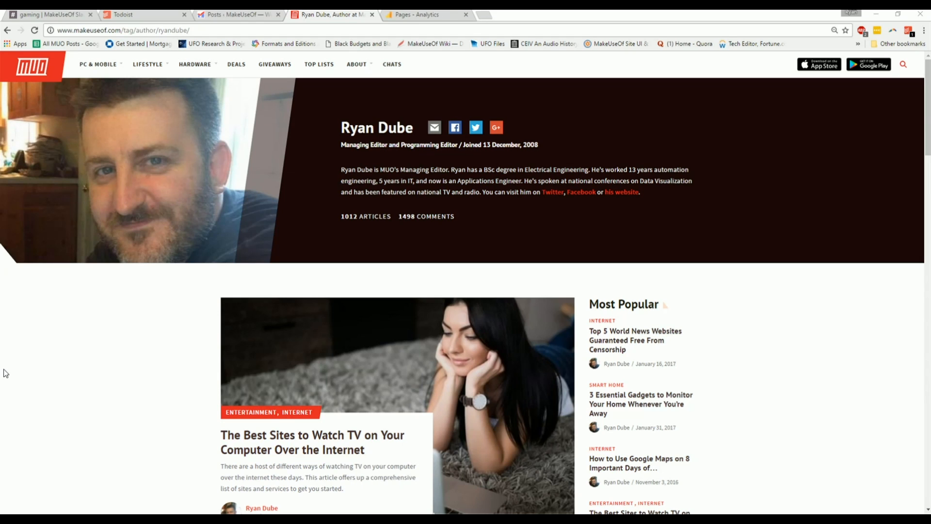
left_click(425, 14)
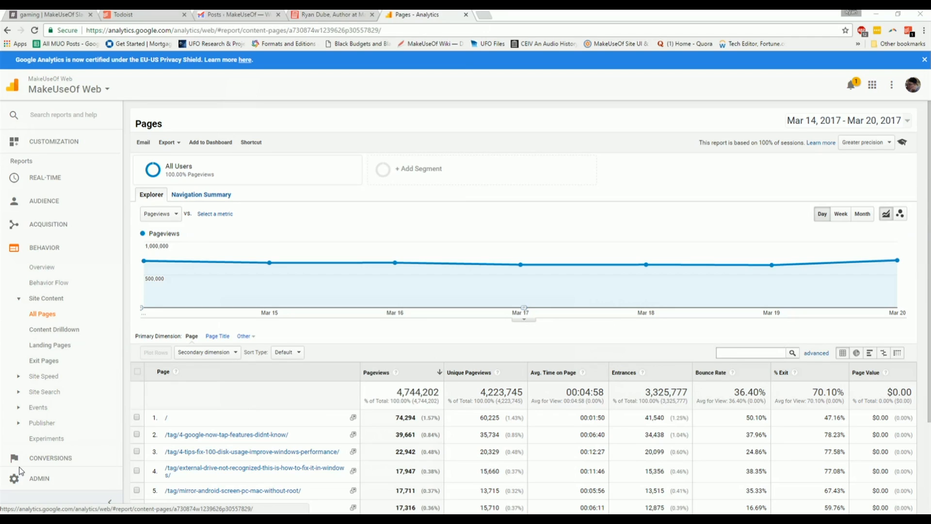
mouse_move(292, 193)
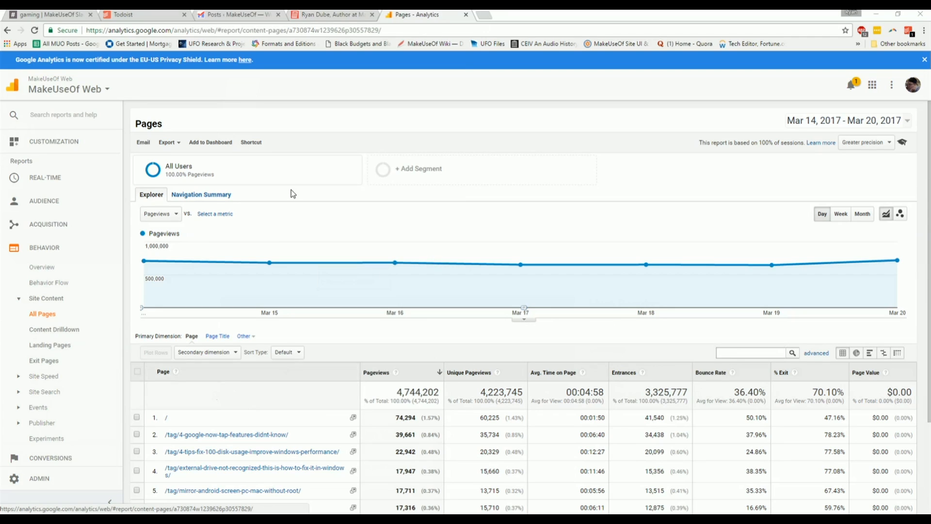
left_click(53, 142)
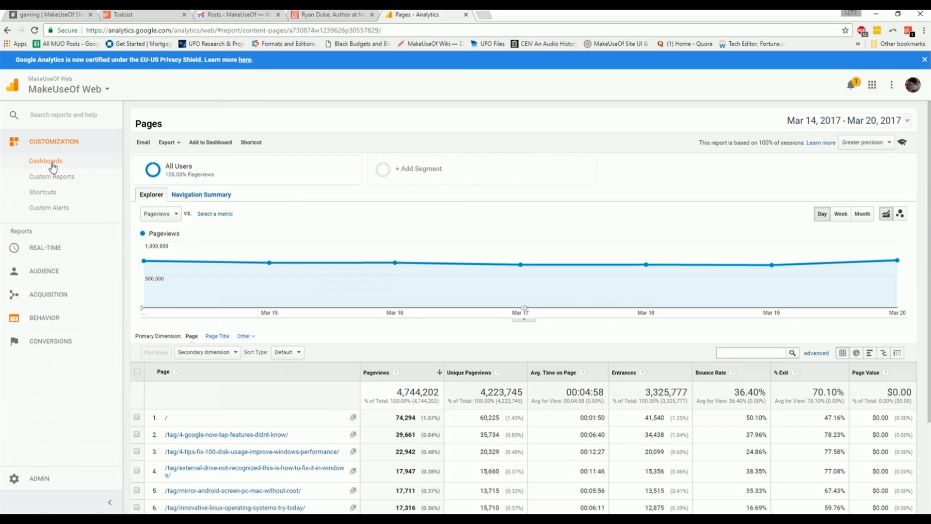
Open the saved MUO Dashboard from the dashboards list
left_click(46, 161)
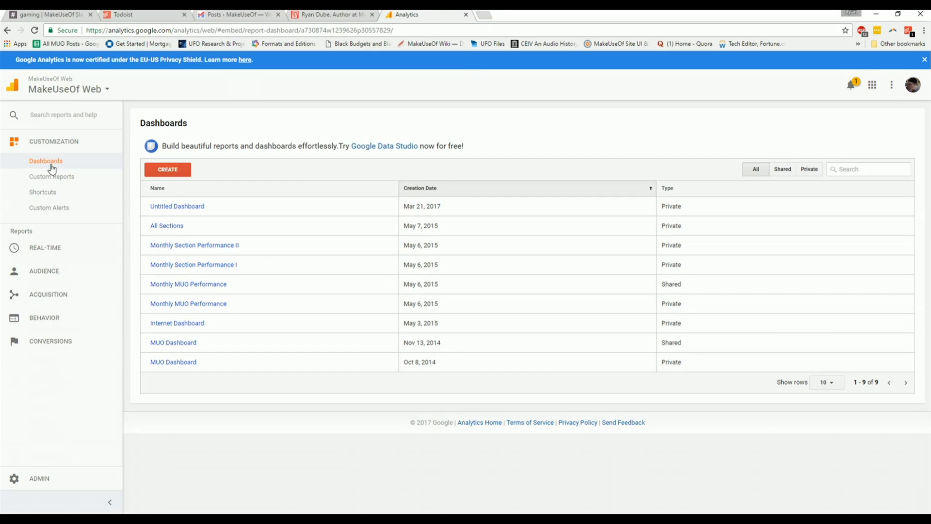
mouse_move(3, 417)
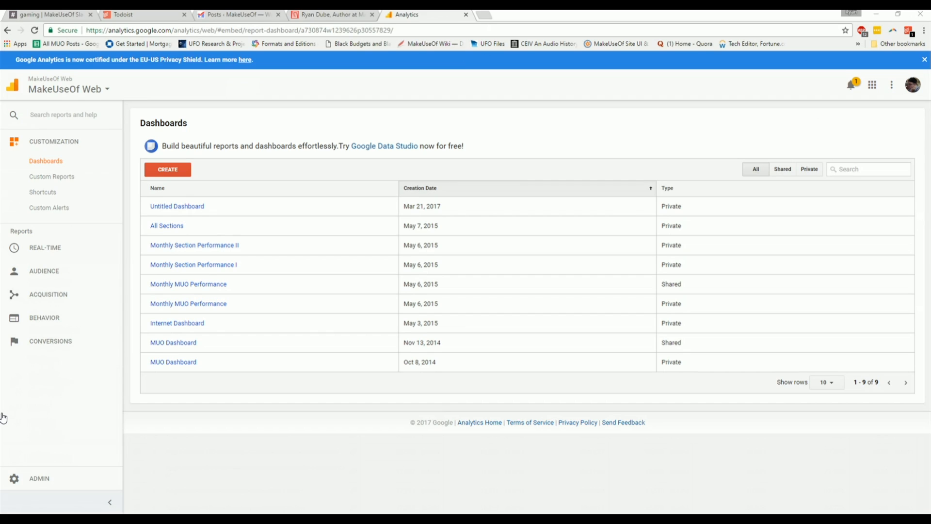
mouse_move(167, 195)
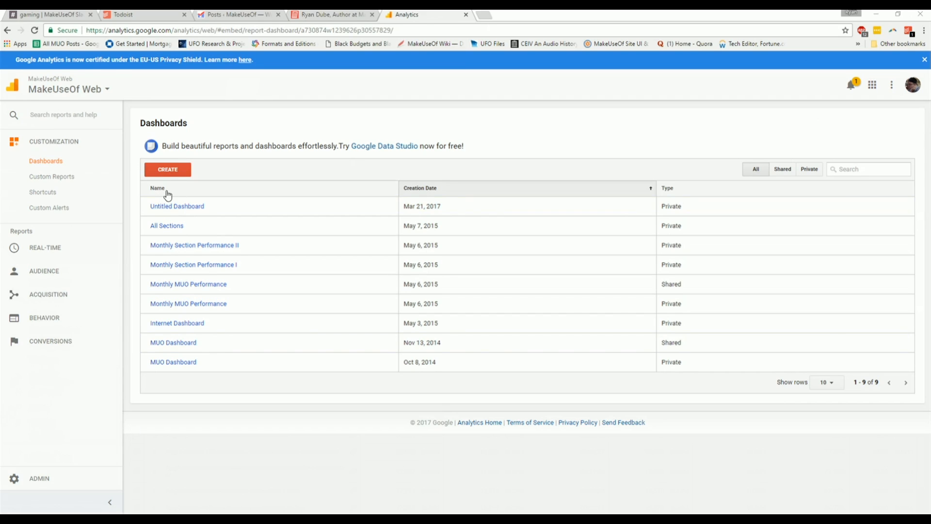
left_click(172, 342)
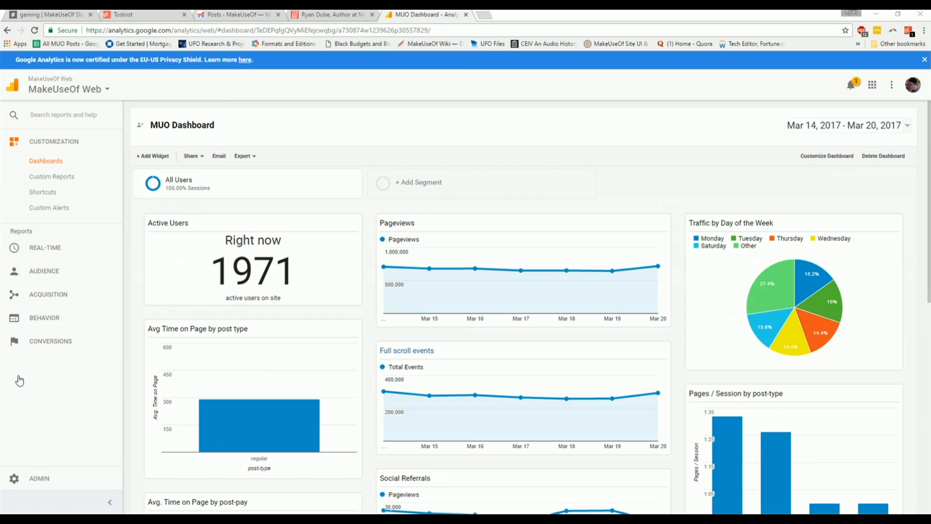
Create a new dashboard from the Starter Dashboard template and return to the dashboards list
left_click(45, 160)
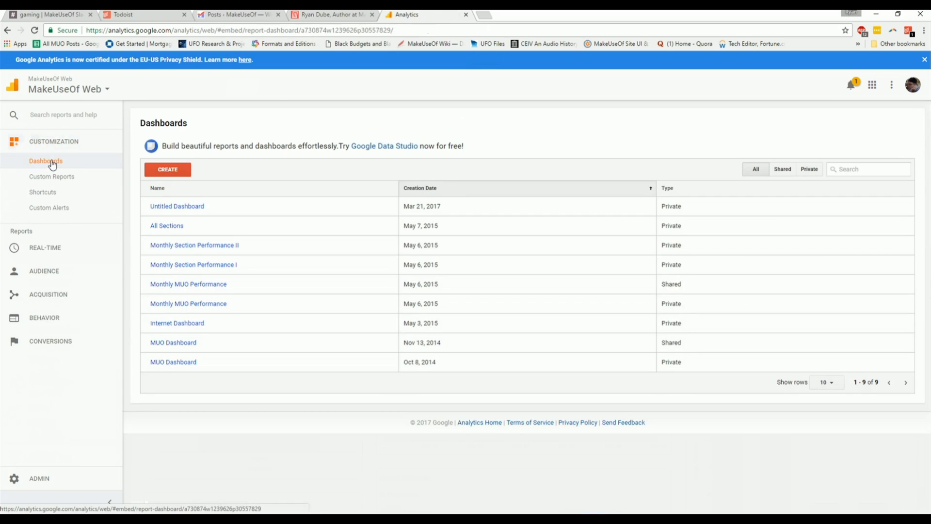
mouse_move(100, 167)
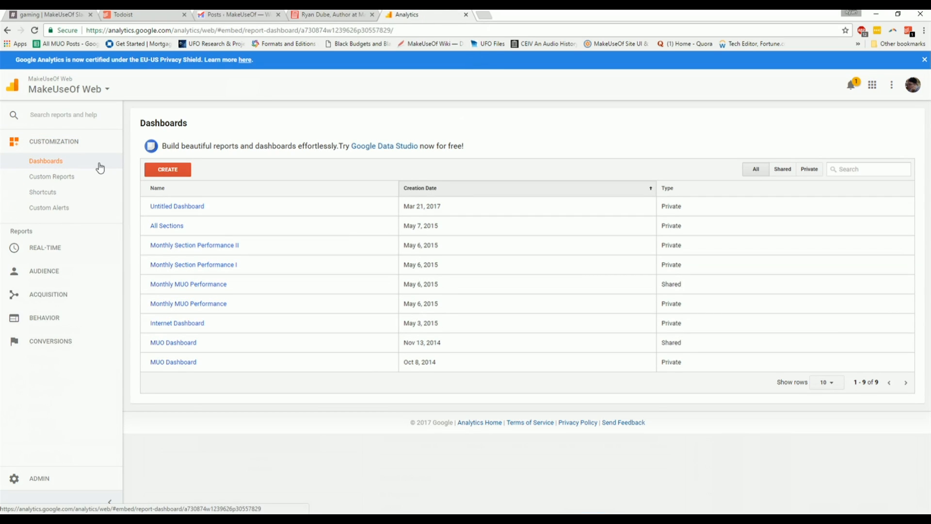
mouse_move(167, 168)
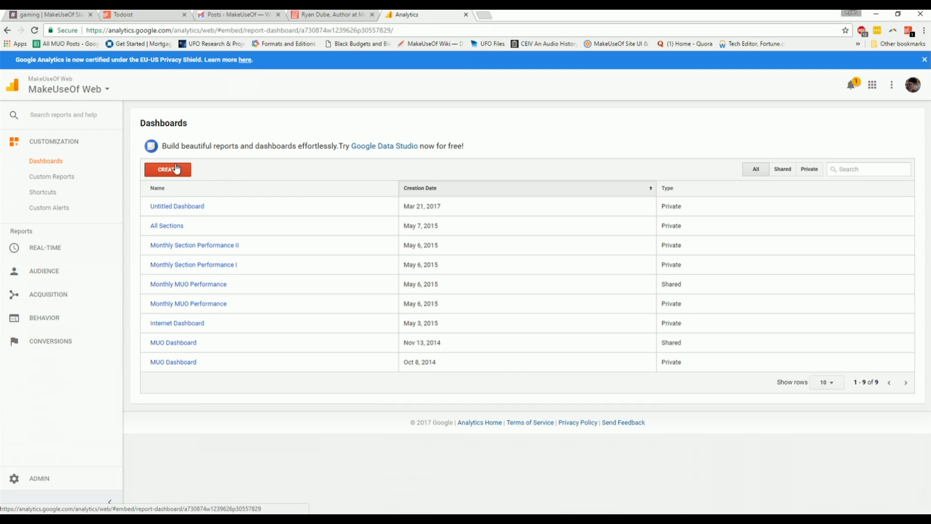
left_click(168, 168)
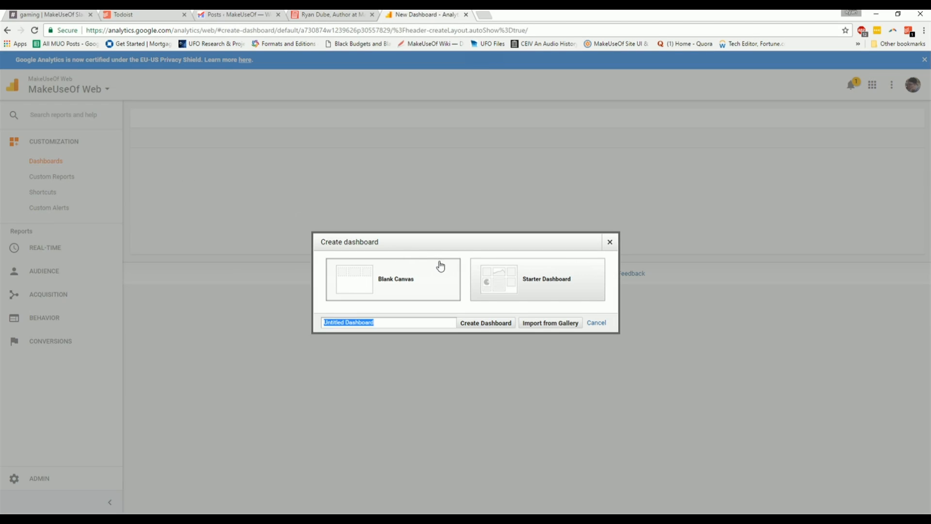
mouse_move(556, 283)
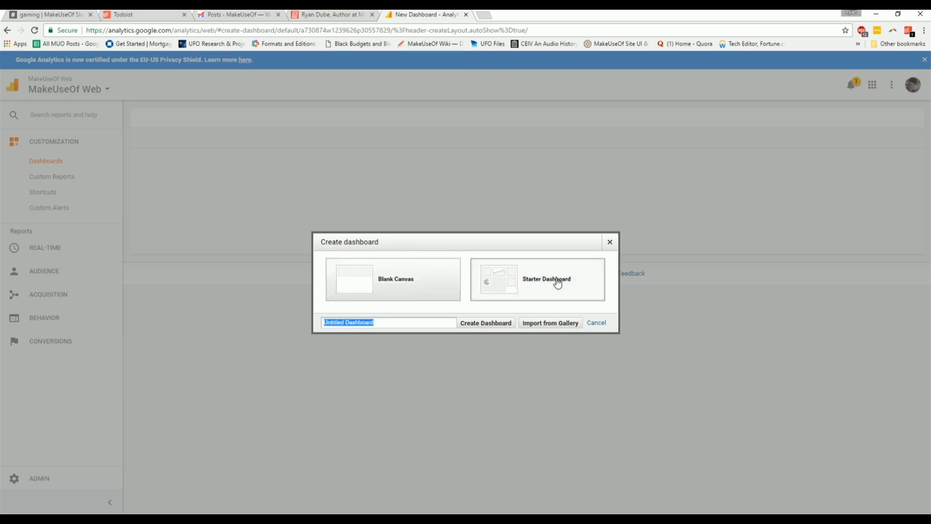
left_click(485, 322)
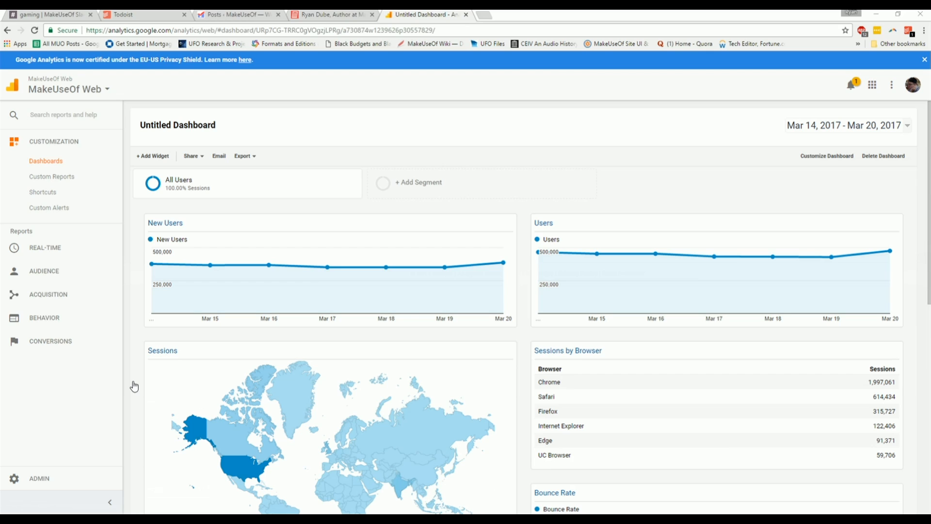
mouse_move(53, 168)
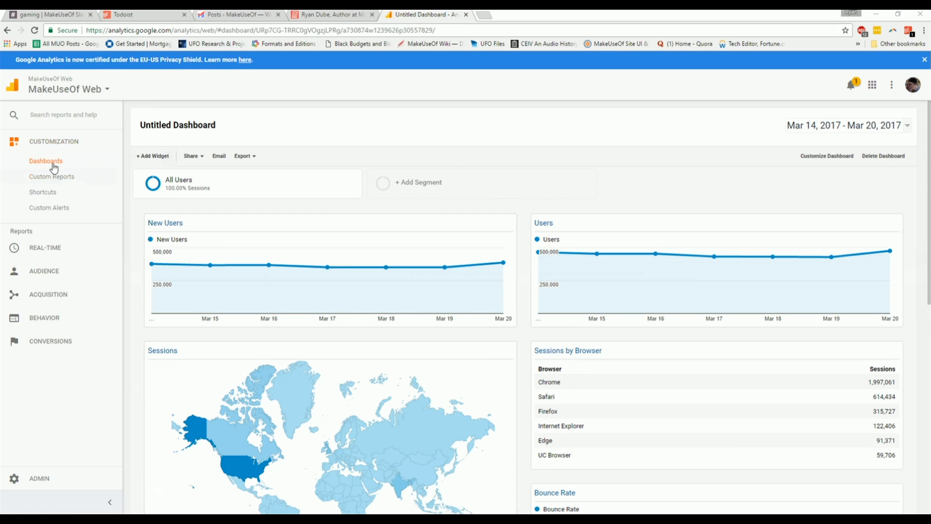
left_click(46, 160)
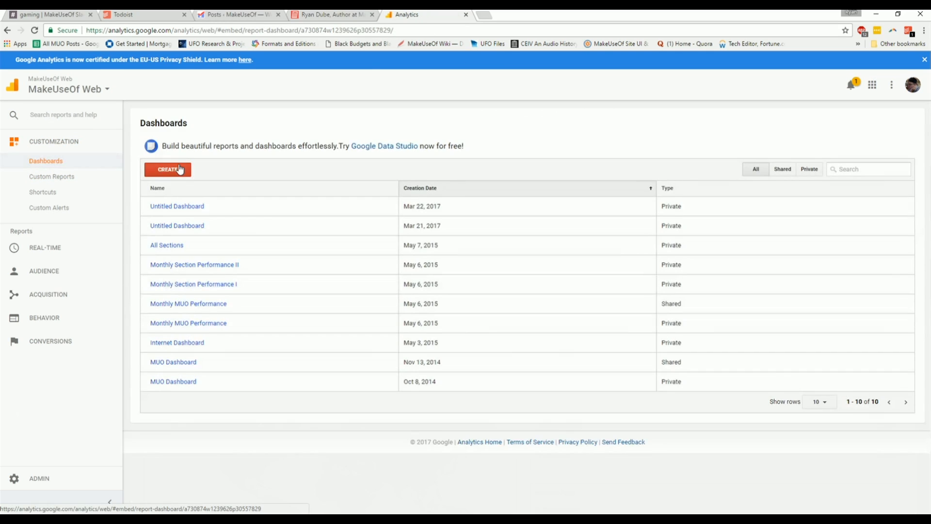
Start another new dashboard and browse the Import from Gallery list of shared dashboards
left_click(167, 169)
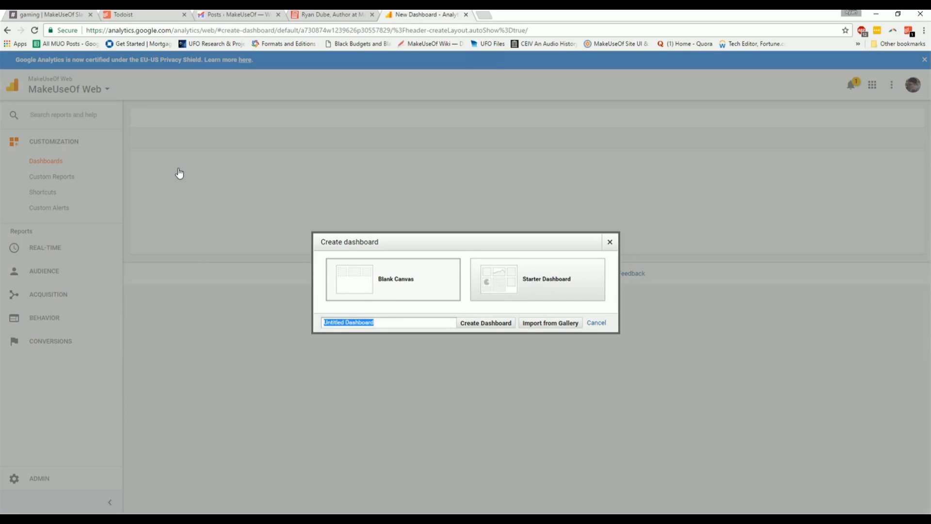
mouse_move(289, 295)
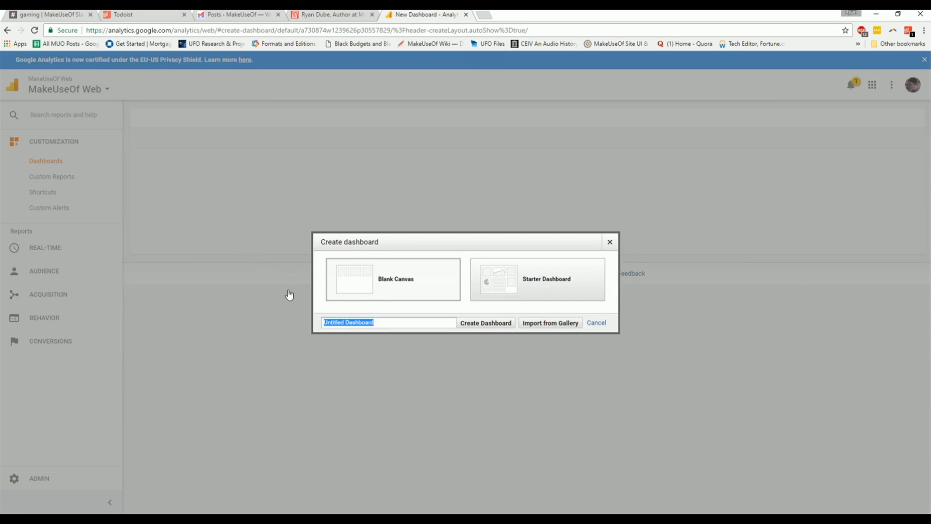
left_click(549, 322)
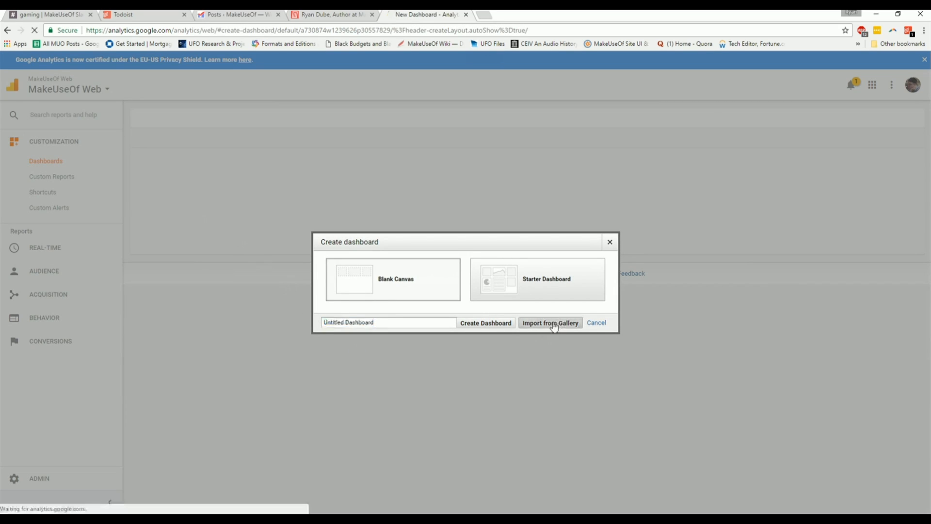
left_click(549, 321)
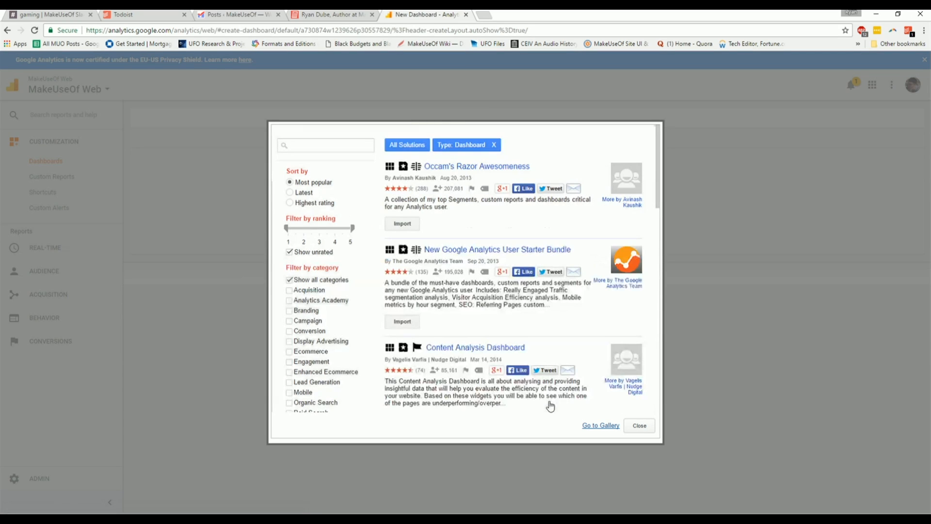
mouse_move(552, 354)
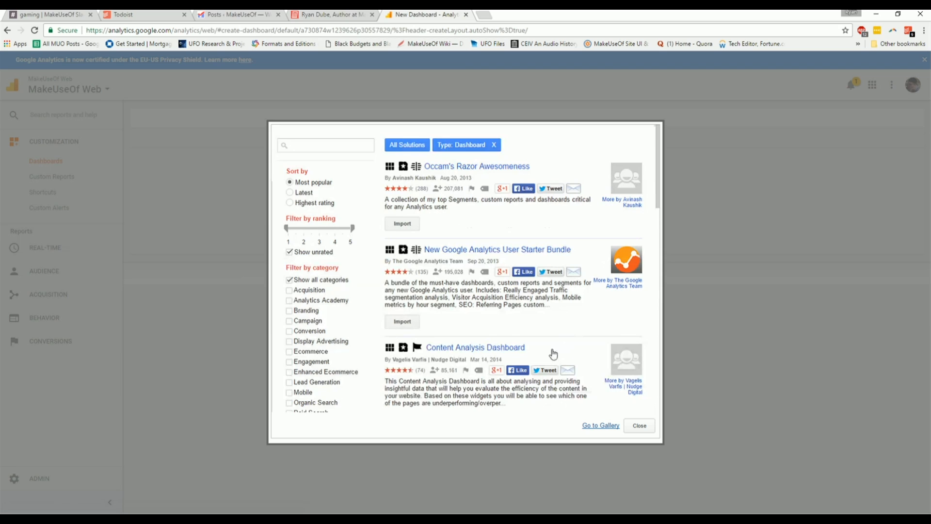
scroll("down", 3)
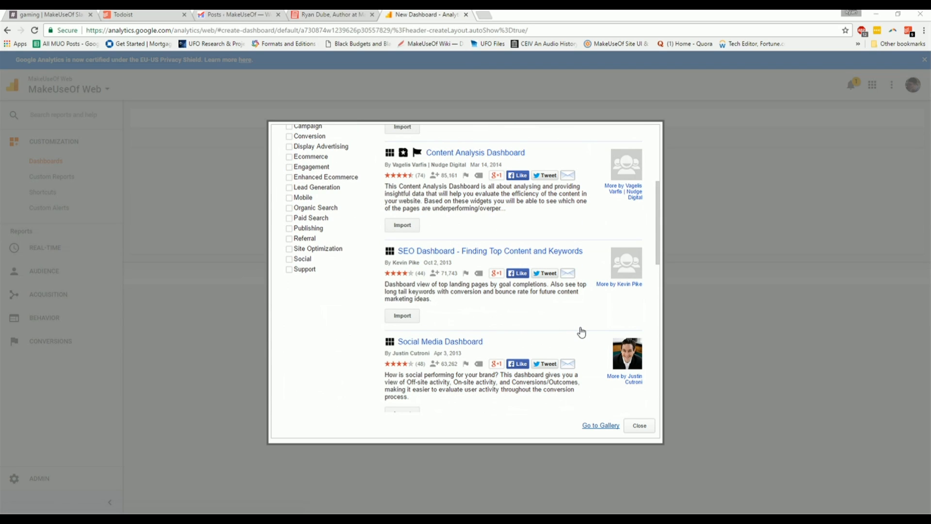
mouse_move(591, 337)
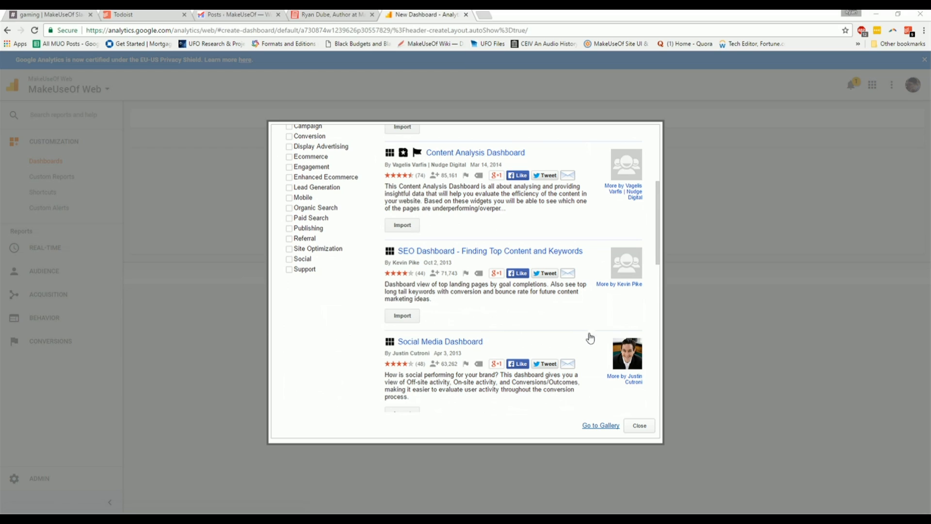
mouse_move(620, 396)
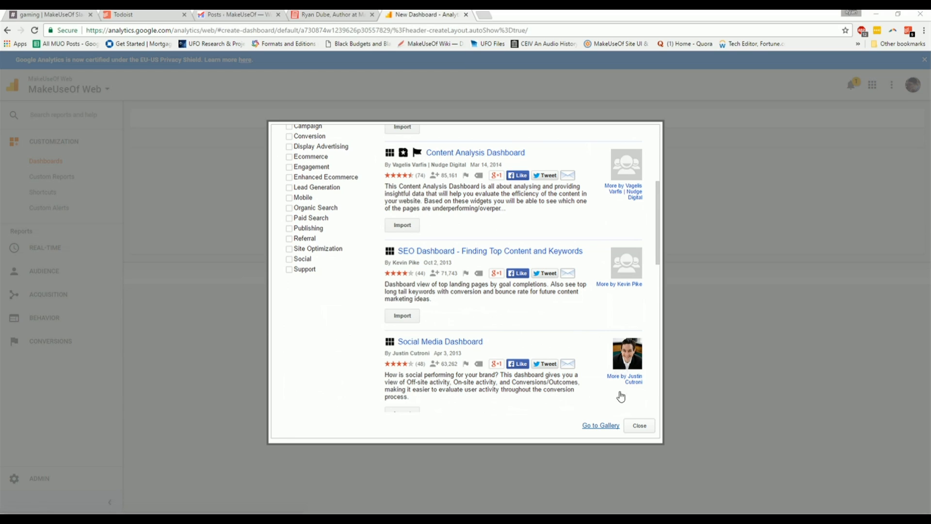
mouse_move(113, 404)
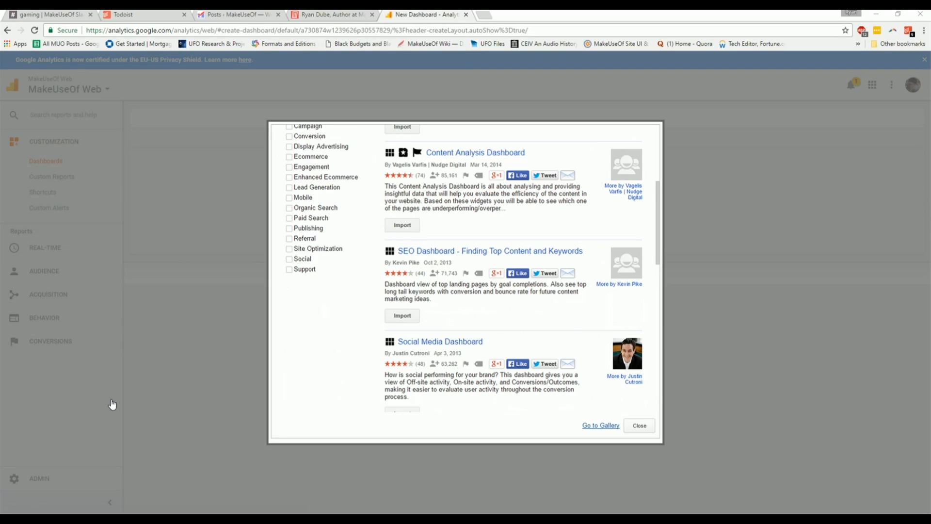
mouse_move(785, 221)
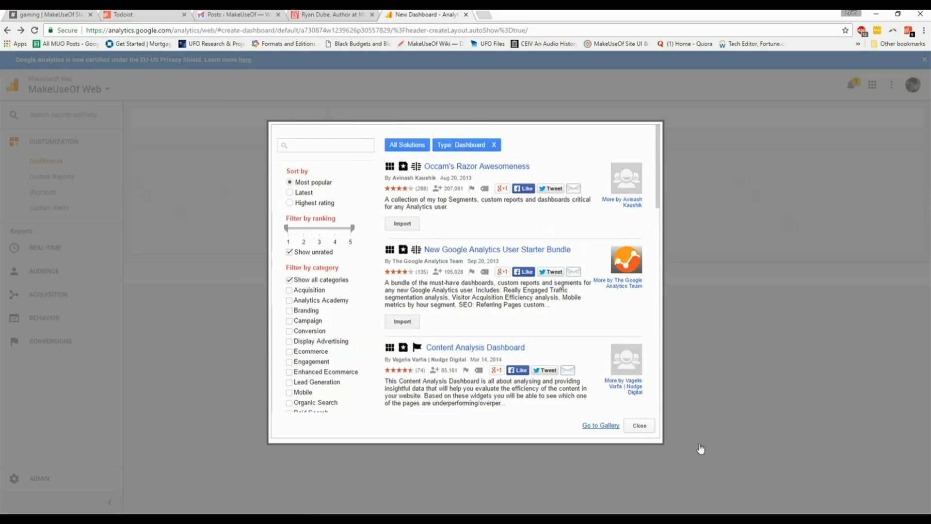
Close the gallery and create a Blank Canvas dashboard, bringing up the Add a Widget form
left_click(639, 424)
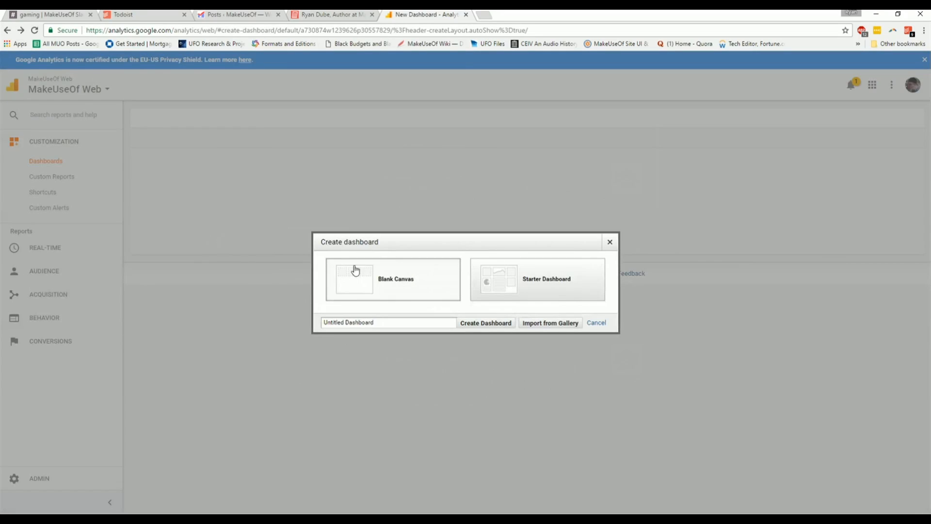
mouse_move(200, 286)
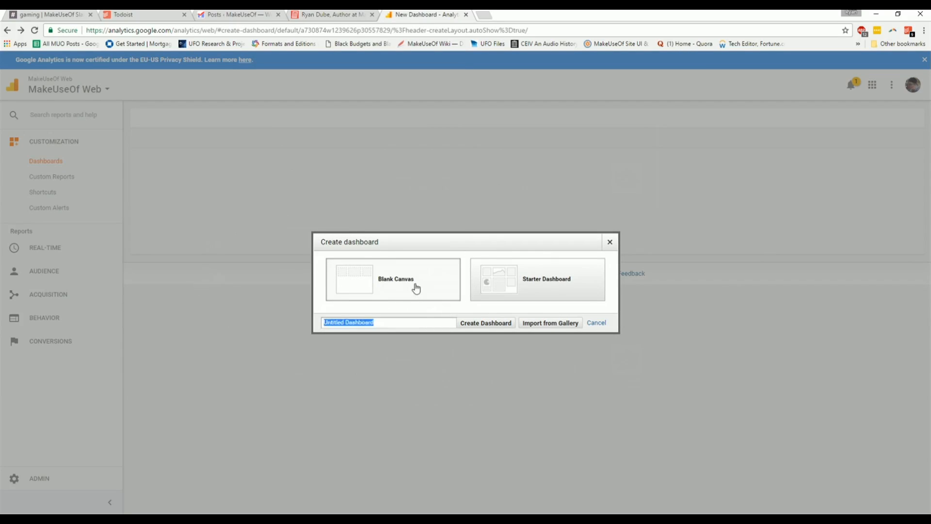
mouse_move(404, 291)
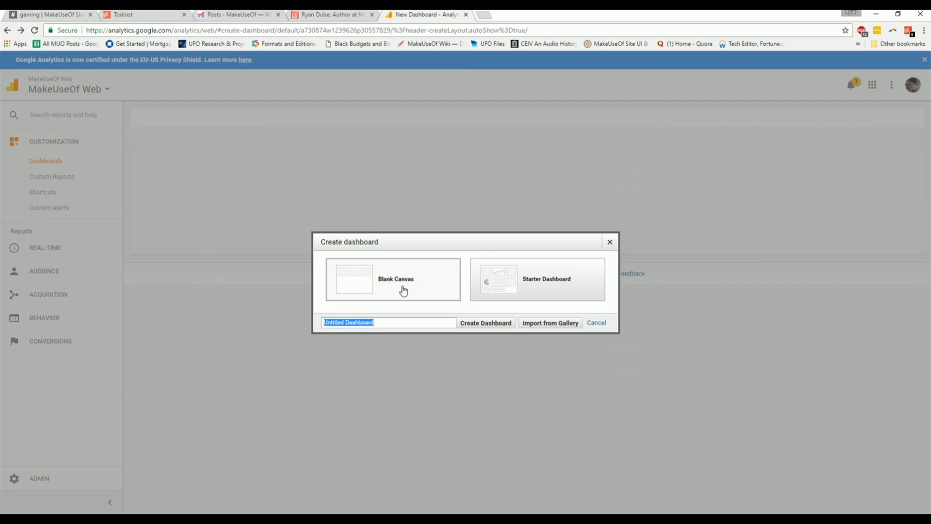
mouse_move(485, 322)
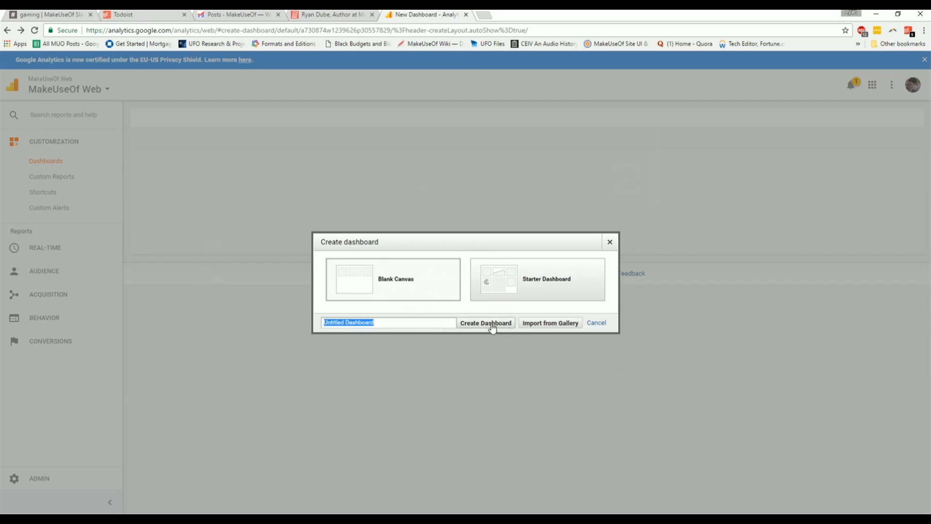
left_click(485, 322)
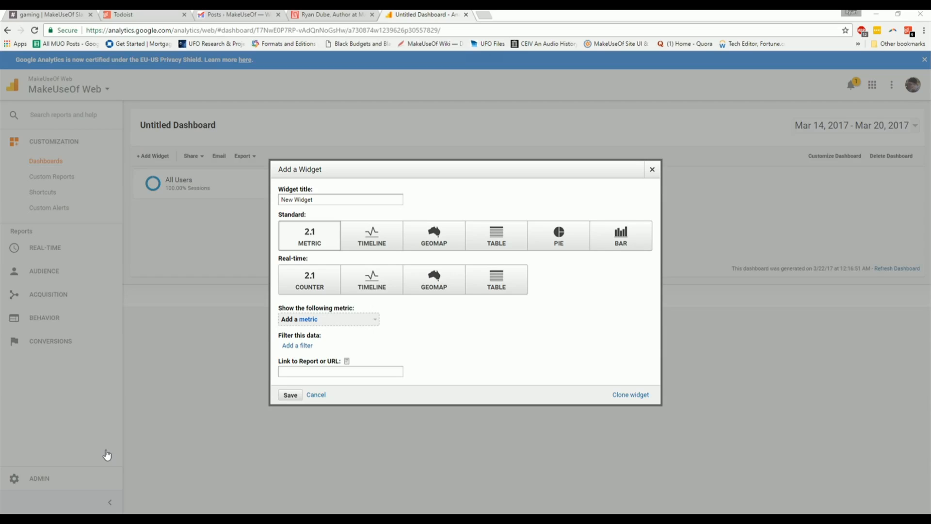
mouse_move(464, 317)
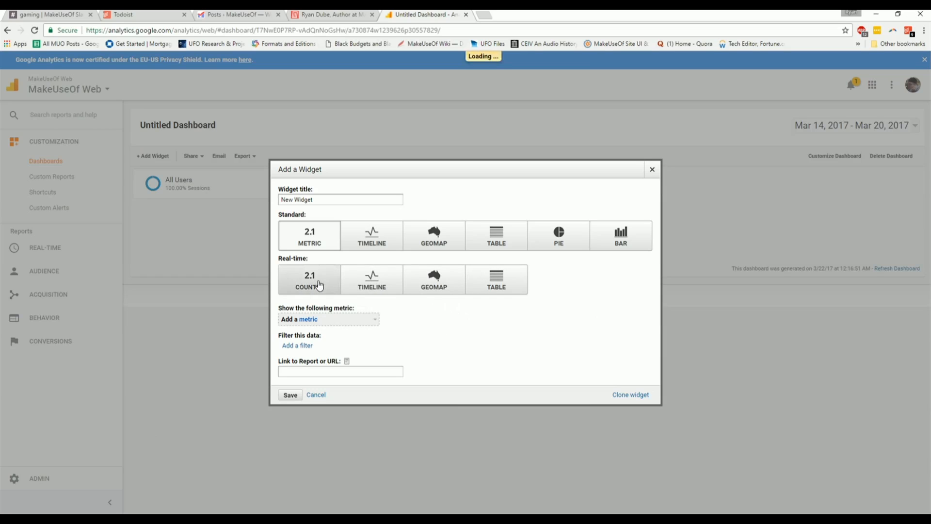
Make the widget a real-time counter of Active Users grouped by Country
left_click(328, 319)
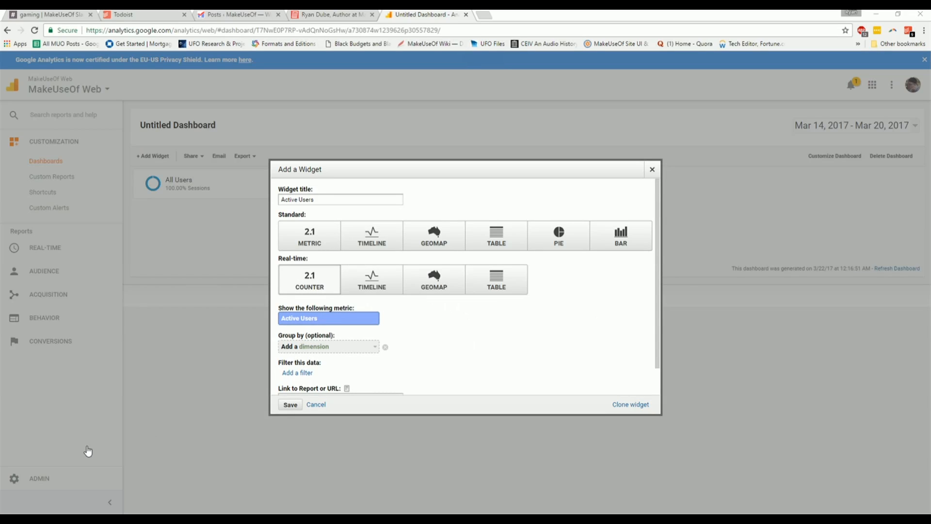
mouse_move(544, 444)
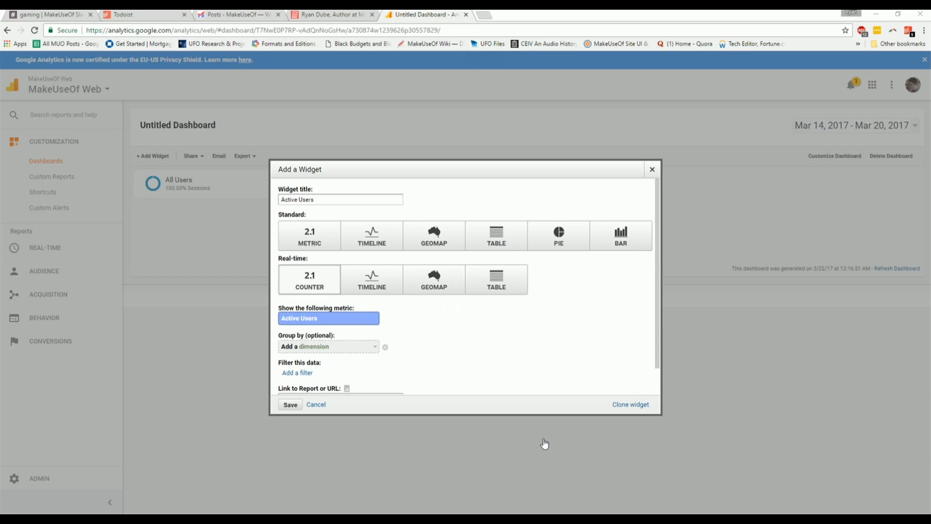
mouse_move(470, 374)
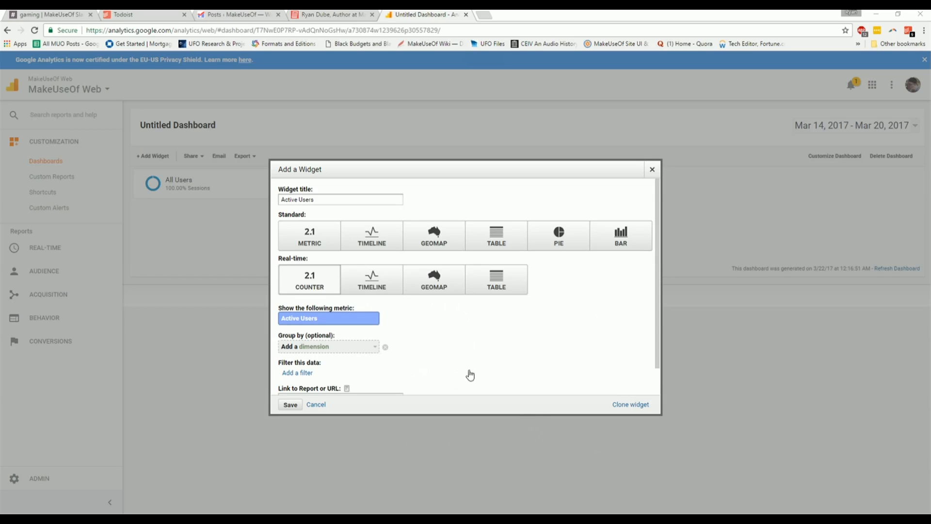
left_click(328, 347)
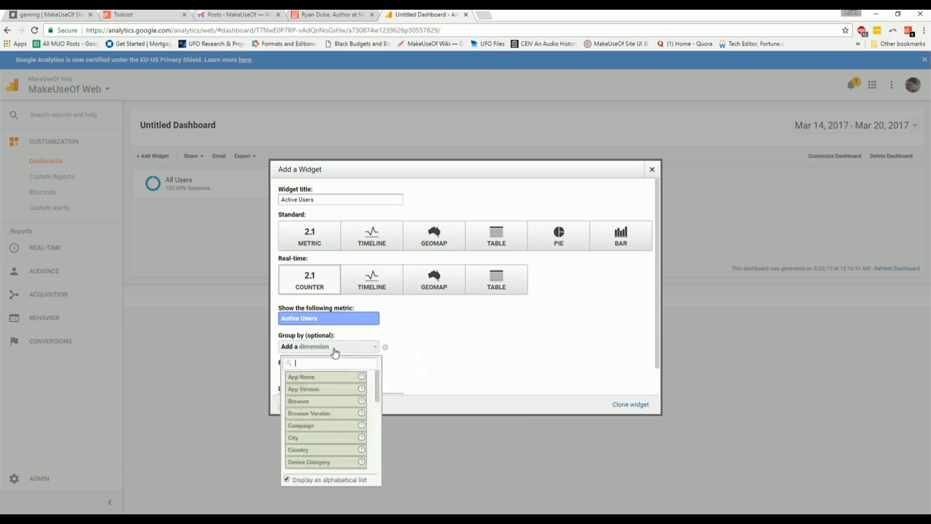
scroll("down", 3)
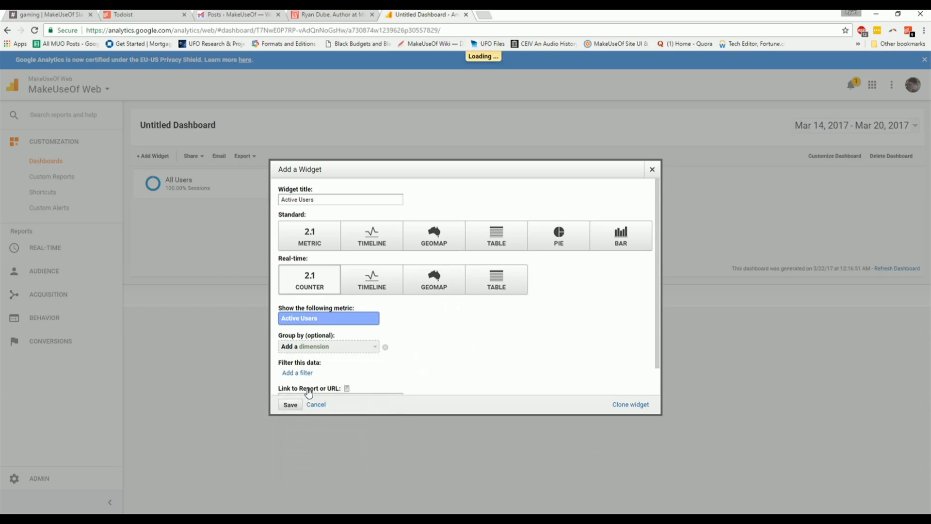
left_click(328, 346)
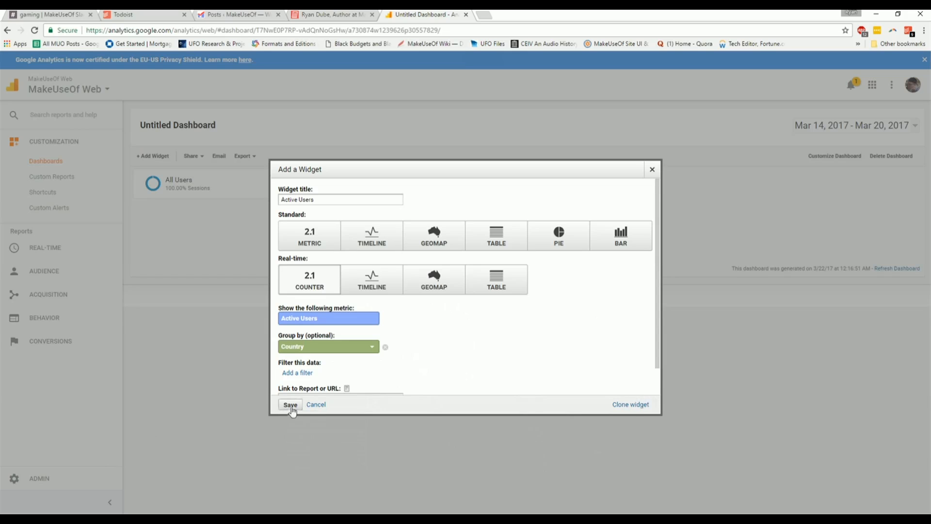
Save the Active Users counter widget onto the dashboard
left_click(290, 404)
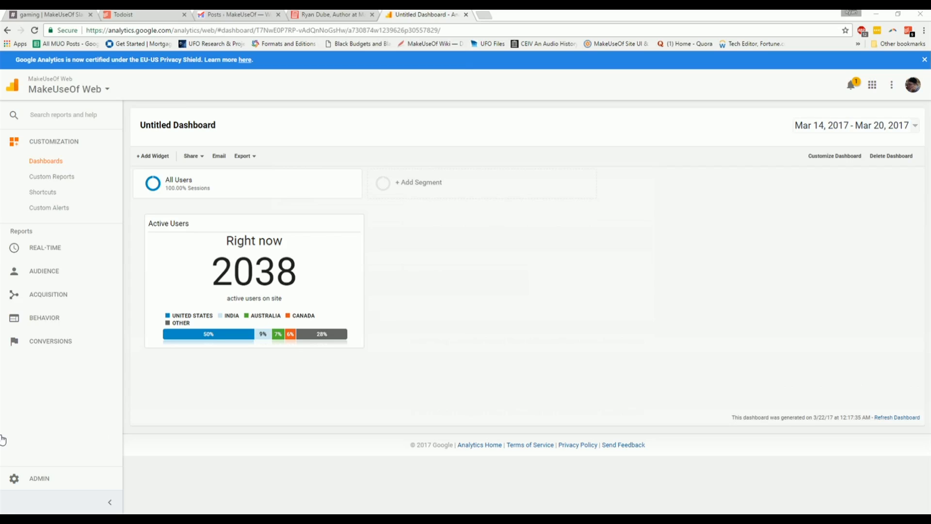
mouse_move(516, 409)
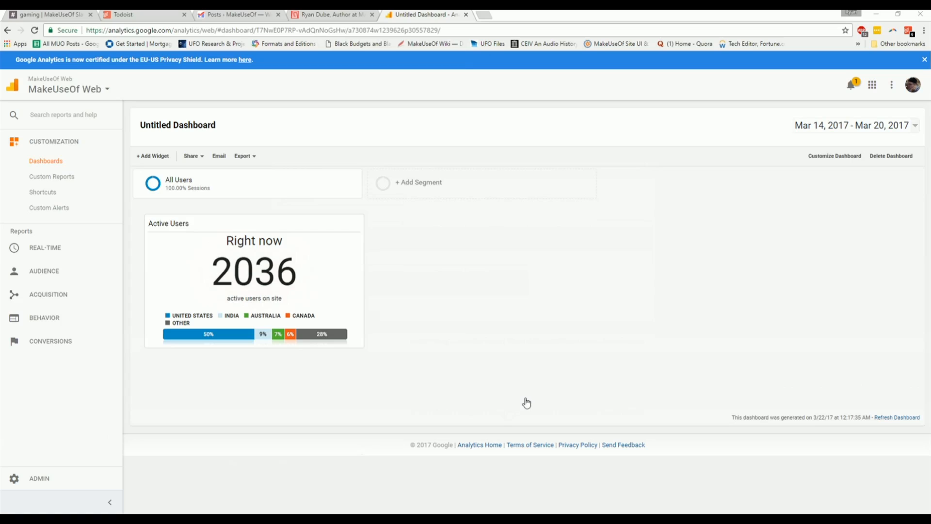
mouse_move(662, 263)
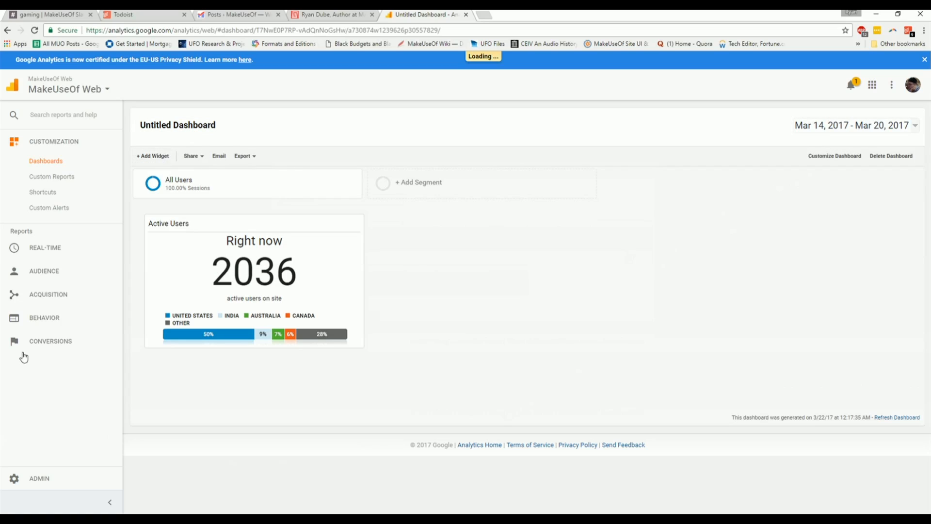
Start adding a second widget to the dashboard
left_click(152, 156)
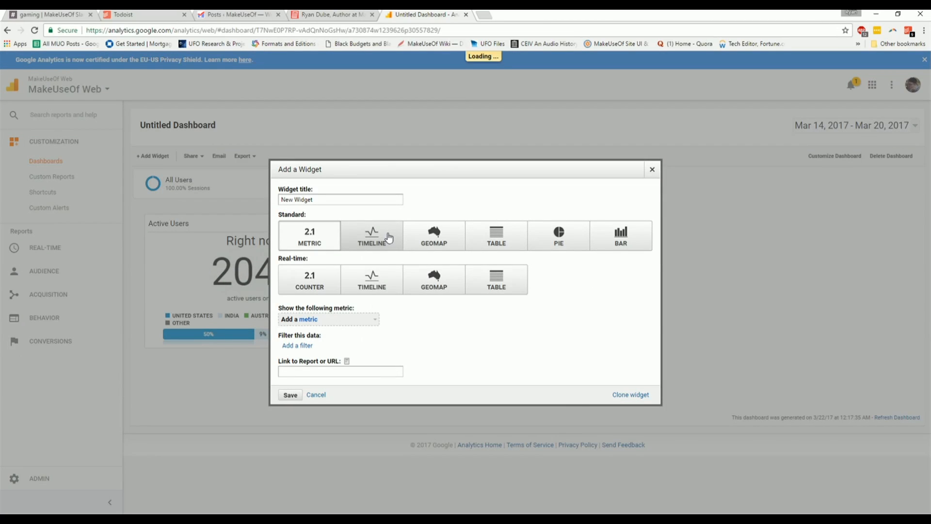
Add a standard timeline widget charting Pageviews and save it to the dashboard
left_click(371, 235)
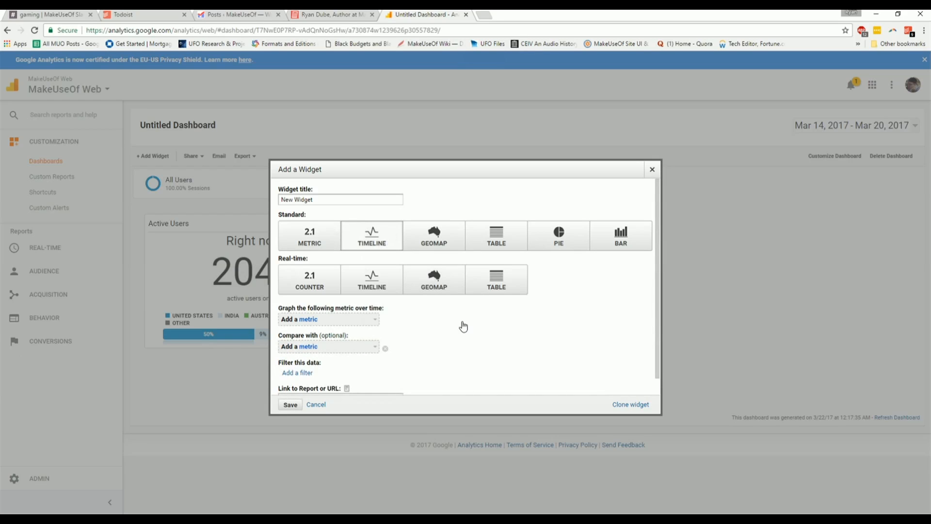
mouse_move(345, 326)
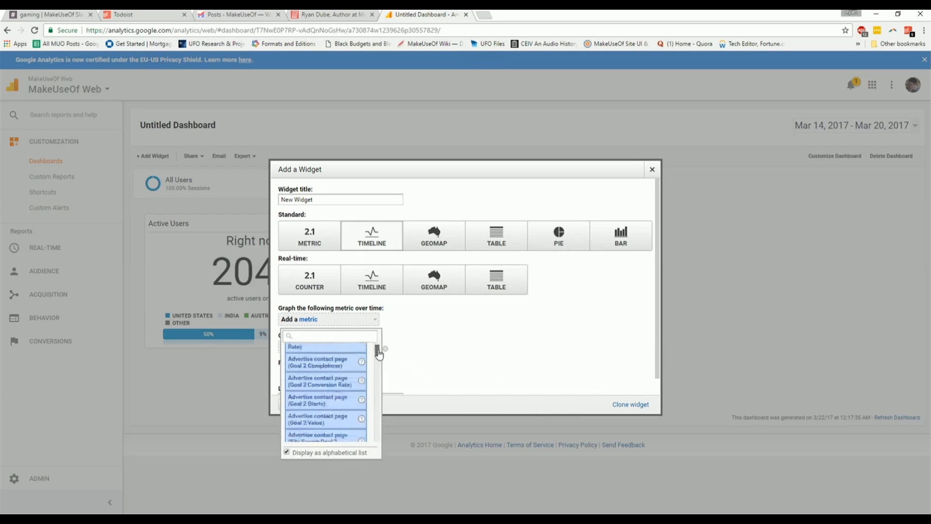
scroll("down", 3)
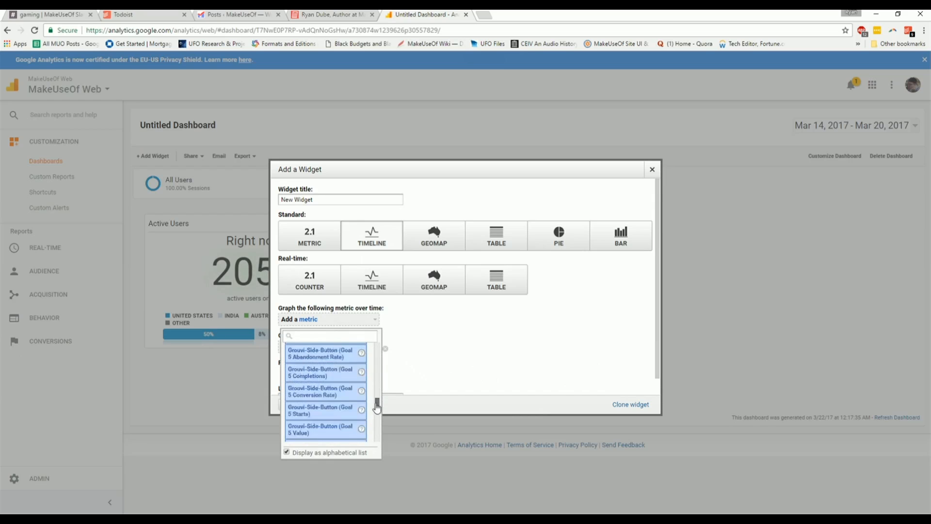
scroll("down", 3)
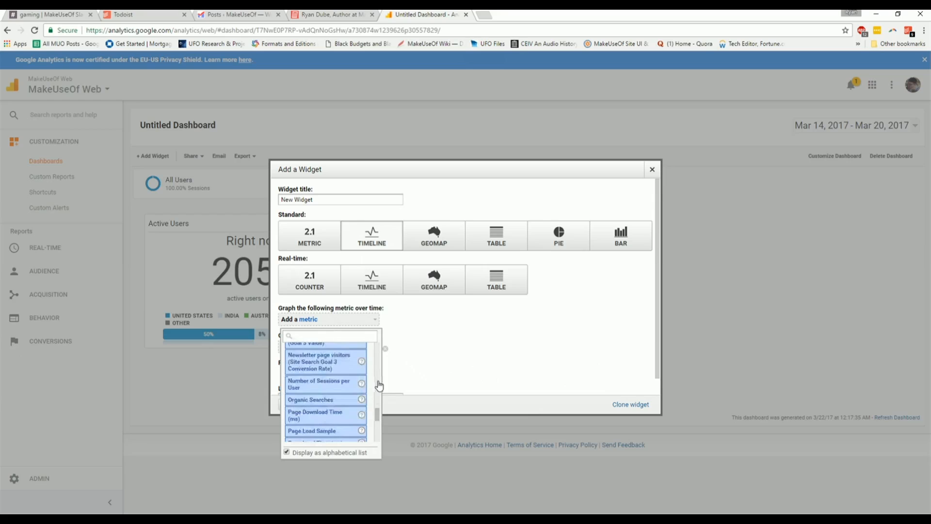
scroll("down", 3)
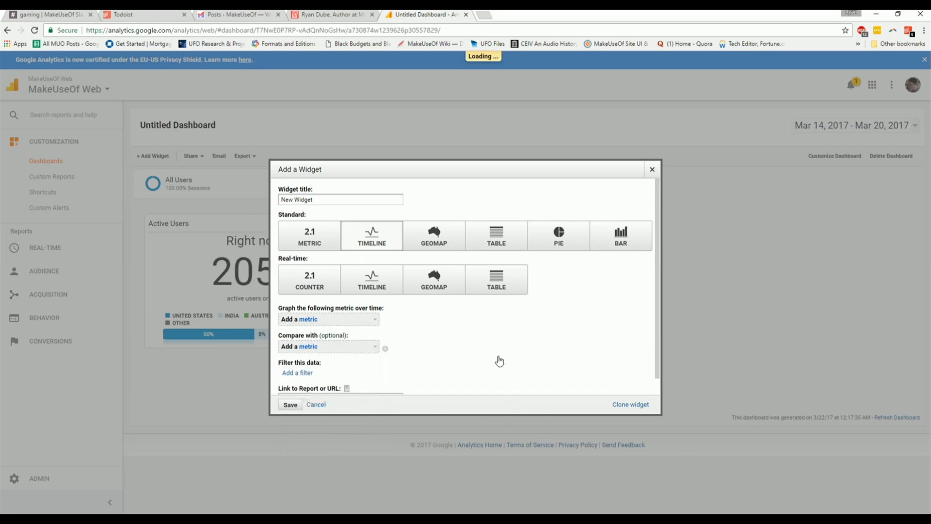
left_click(327, 319)
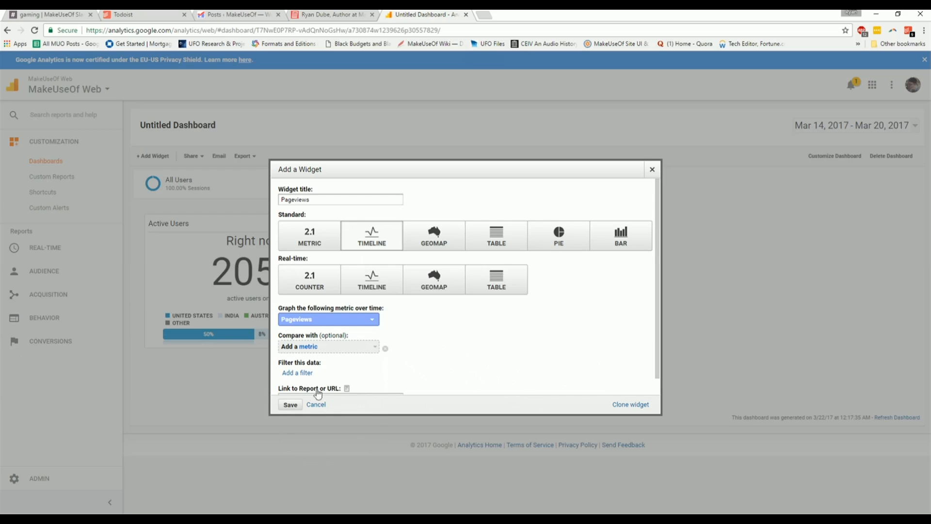
left_click(290, 404)
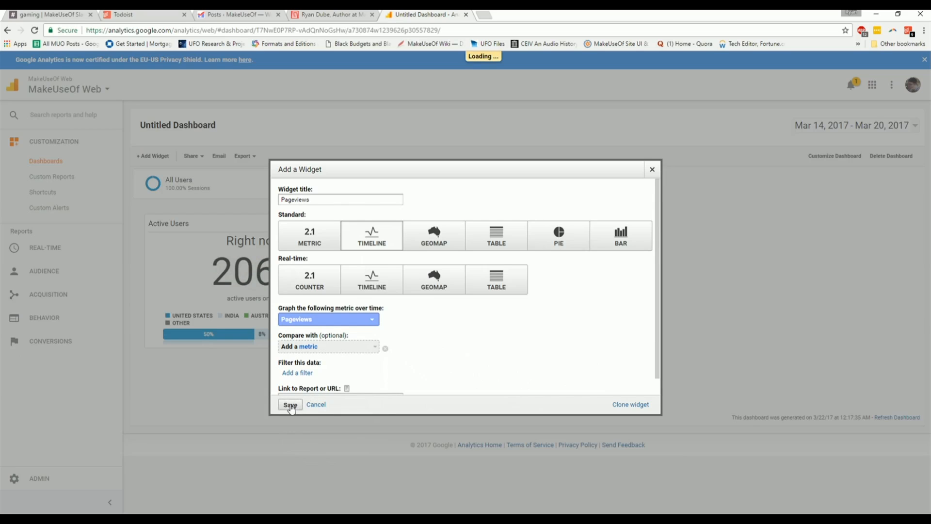
left_click(290, 404)
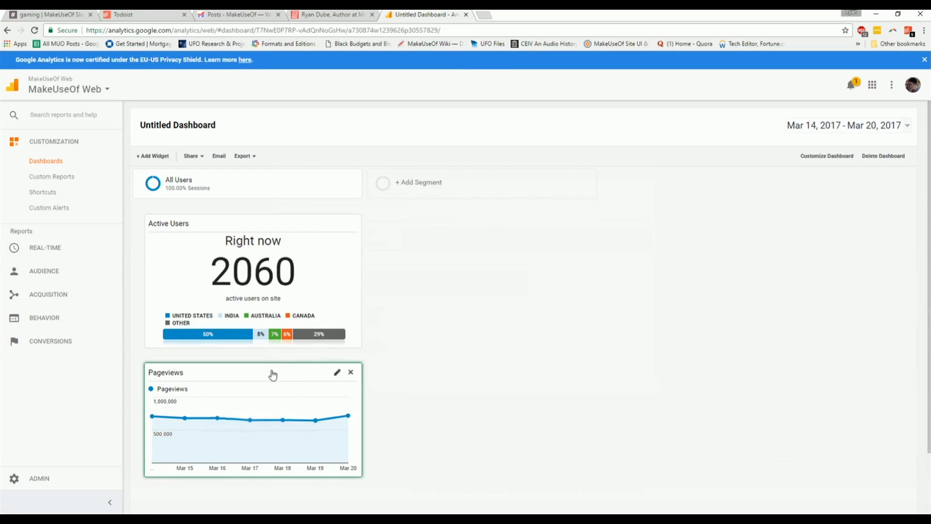
mouse_move(261, 374)
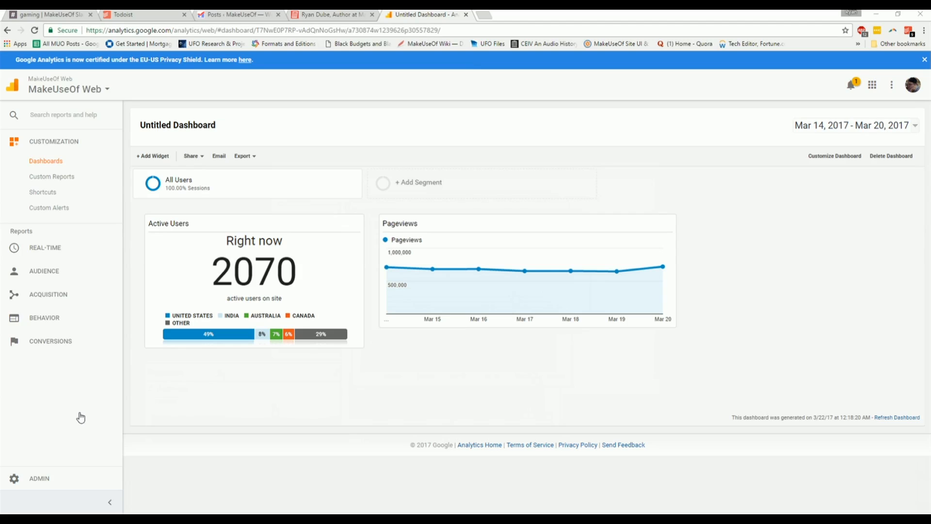
mouse_move(152, 155)
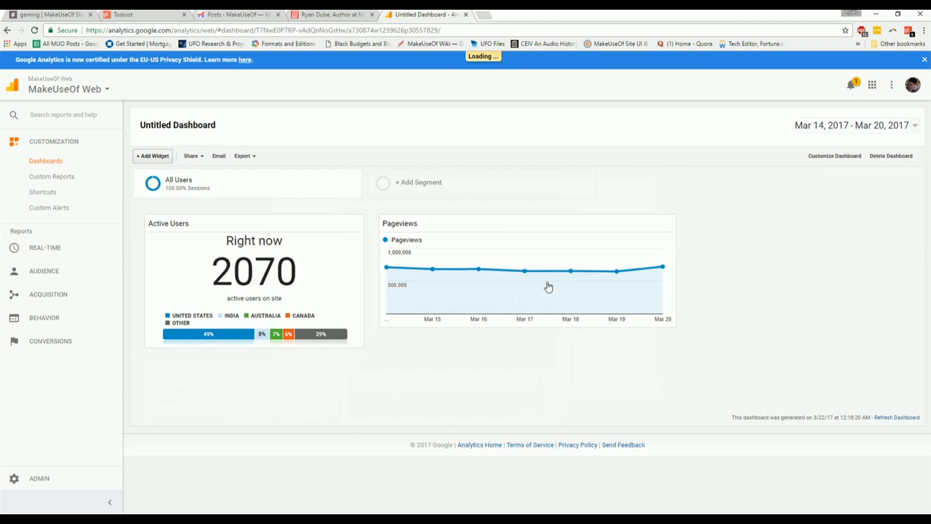
Start adding a third widget with Pageviews now beside Active Users
left_click(152, 155)
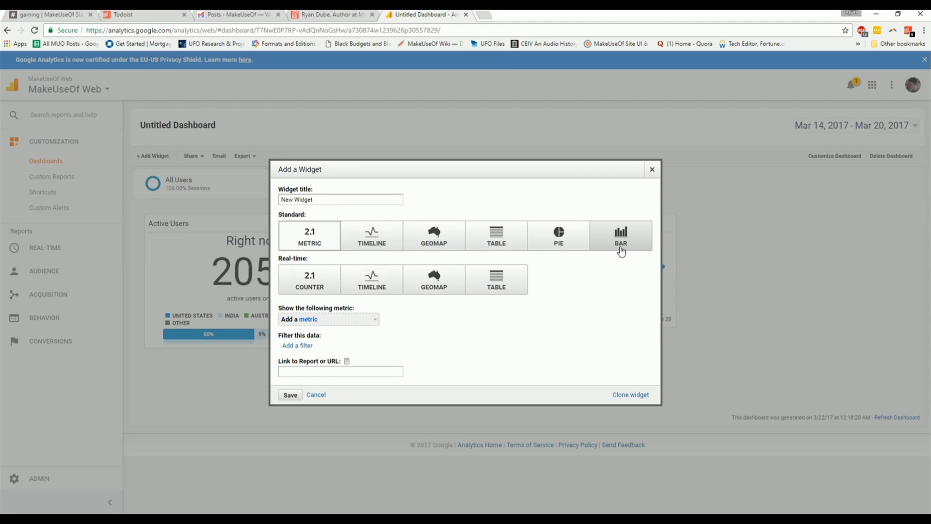
Start a pie chart widget and set its metric to Pageviews
left_click(558, 236)
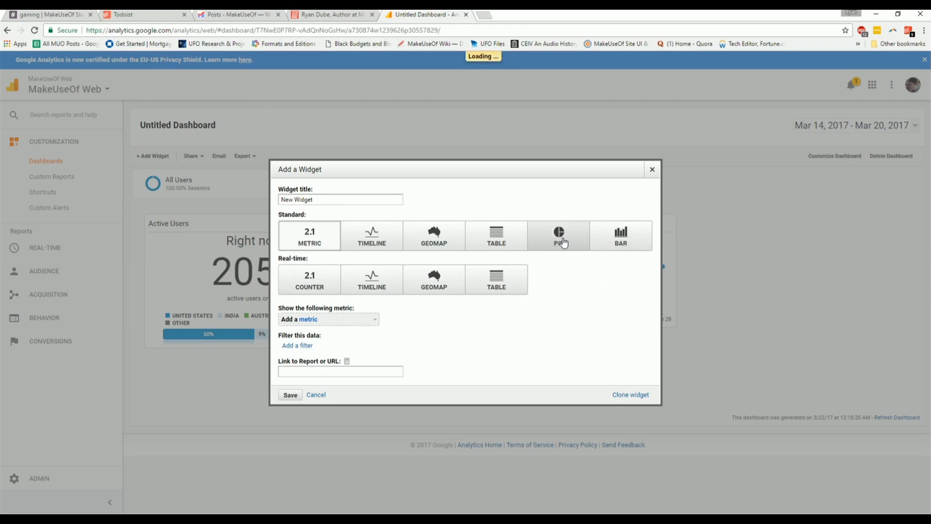
left_click(558, 236)
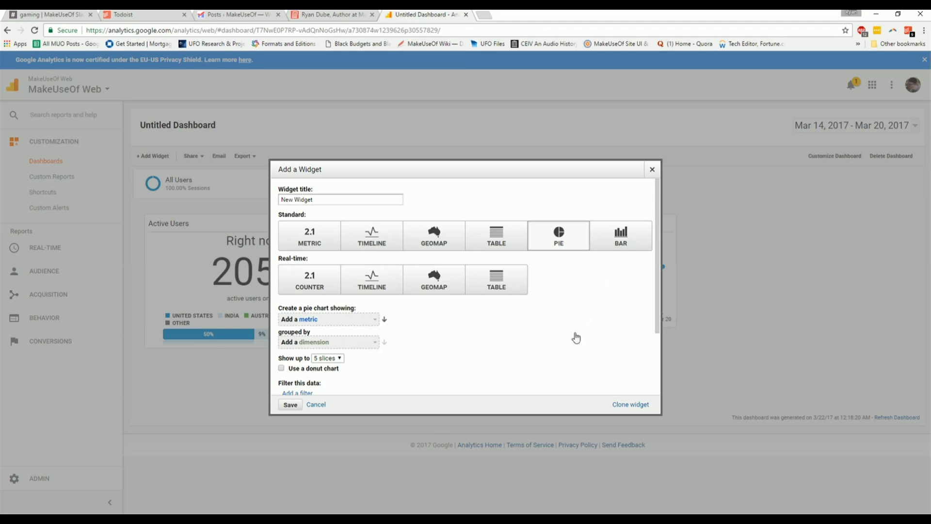
mouse_move(325, 321)
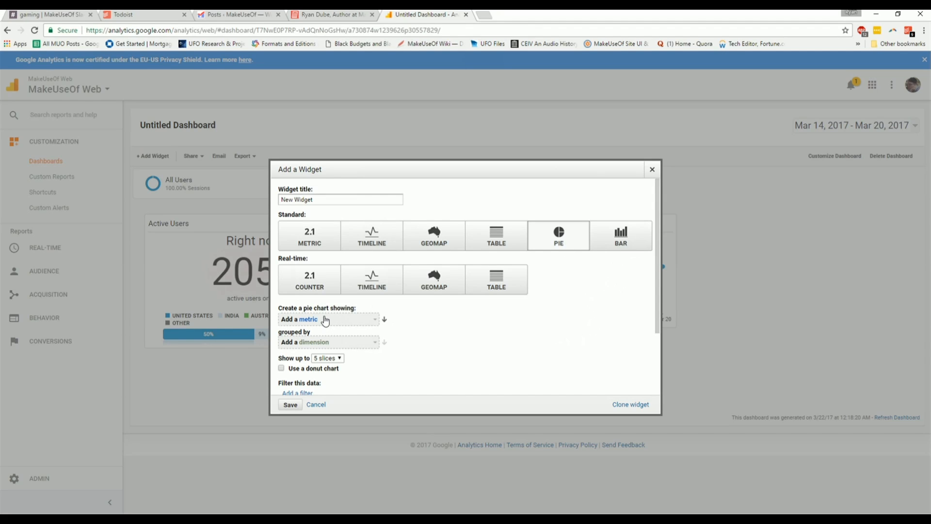
left_click(327, 319)
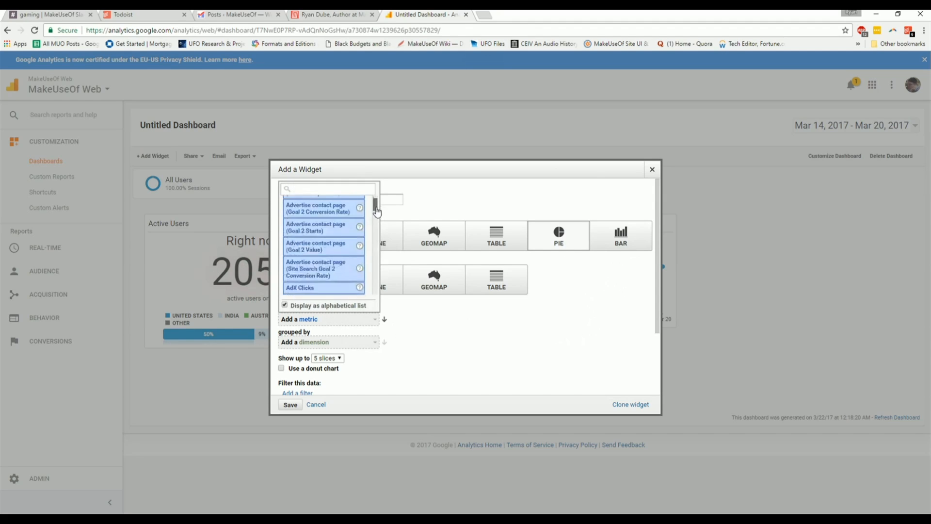
scroll("down", 3)
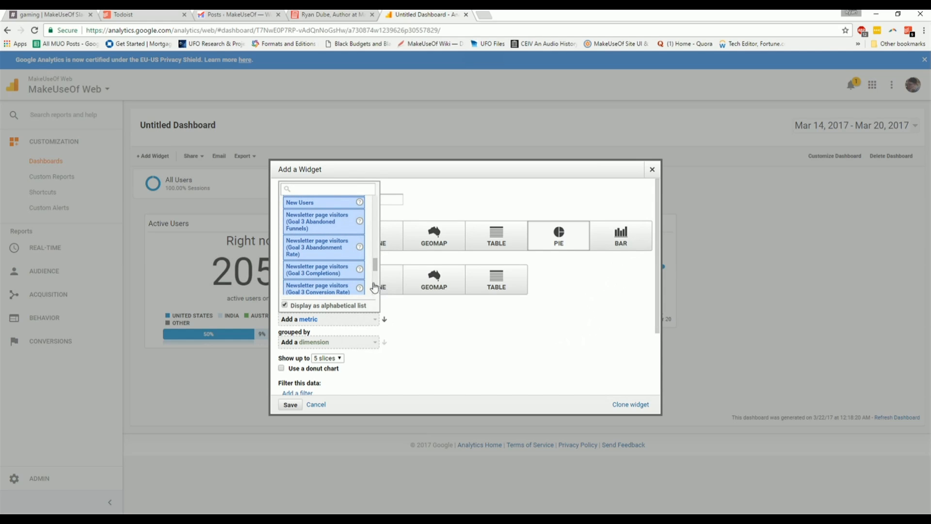
scroll("down", 3)
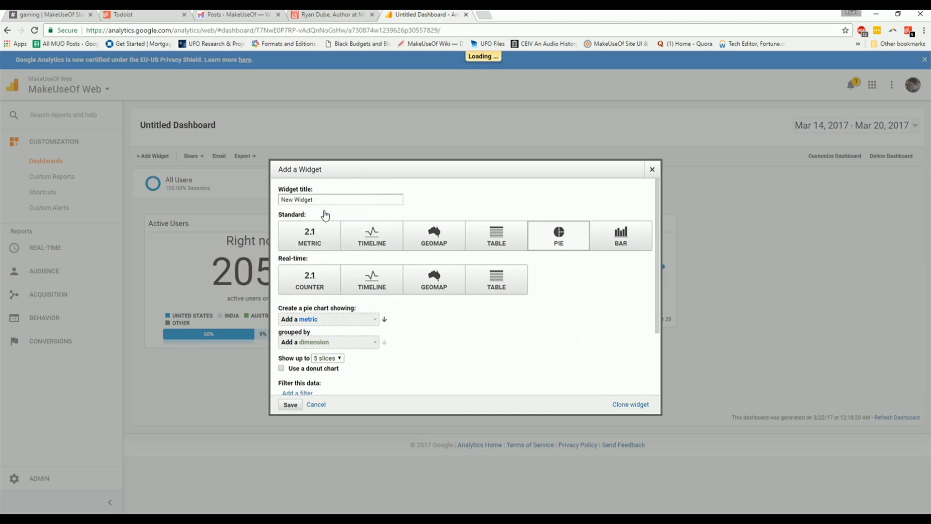
left_click(327, 319)
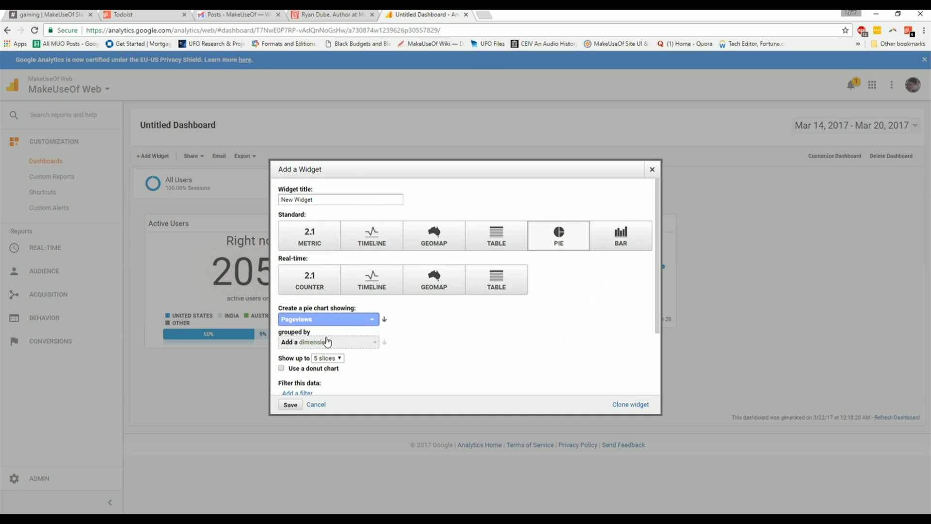
Group the pie chart by Day of Week Name from the dimension list
left_click(326, 341)
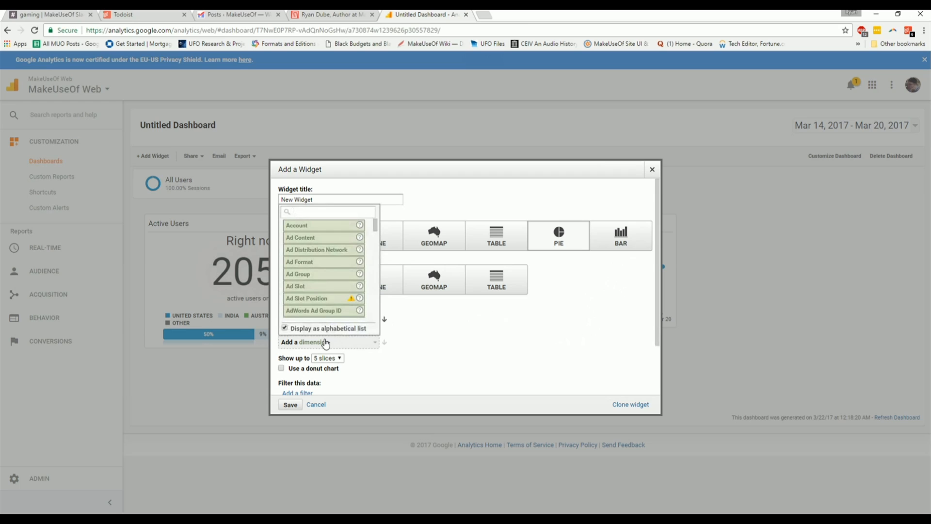
scroll("down", 3)
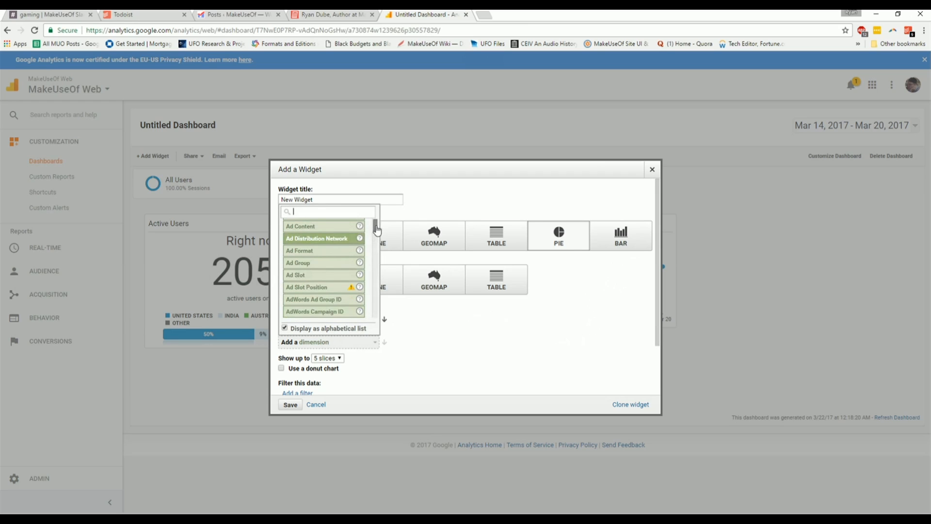
scroll("down", 3)
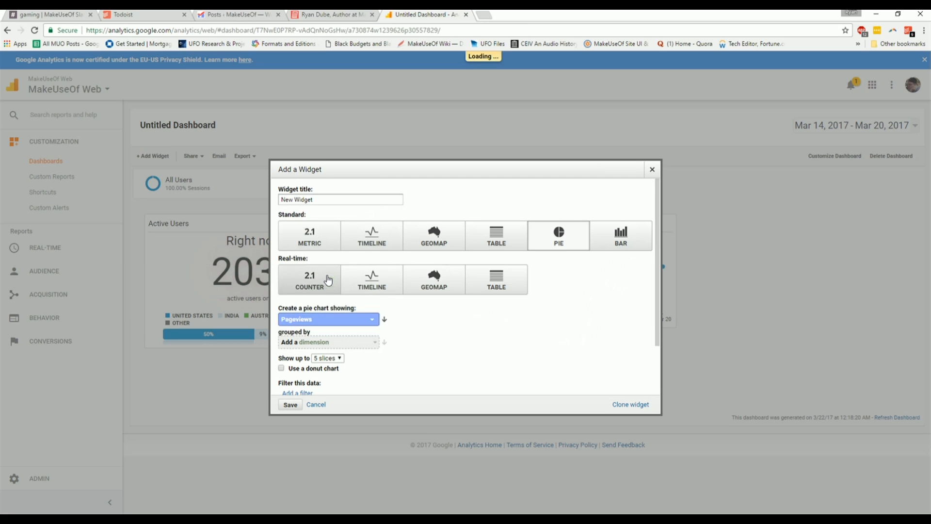
left_click(328, 341)
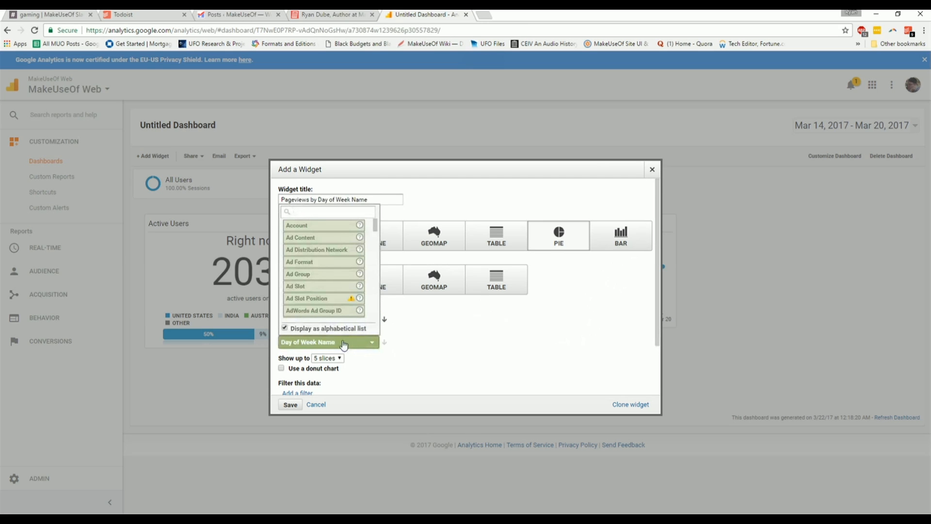
mouse_move(373, 292)
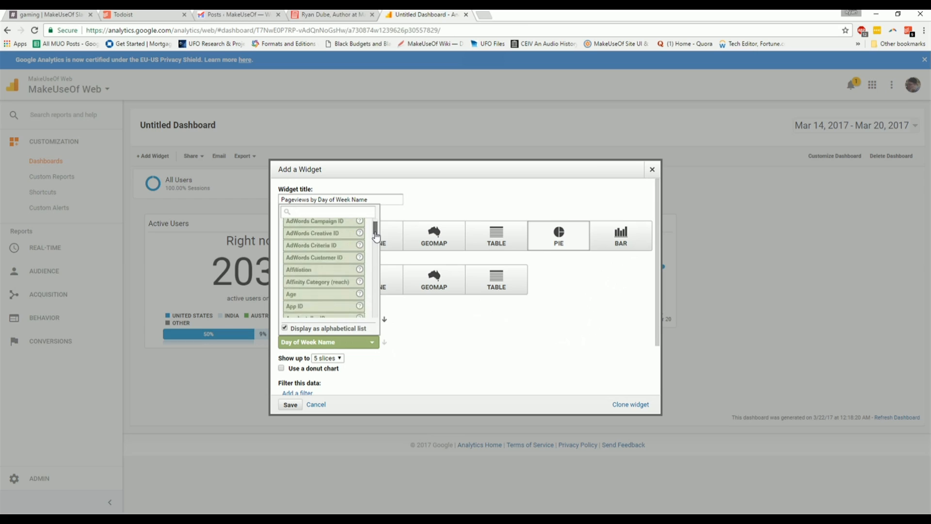
scroll("down", 3)
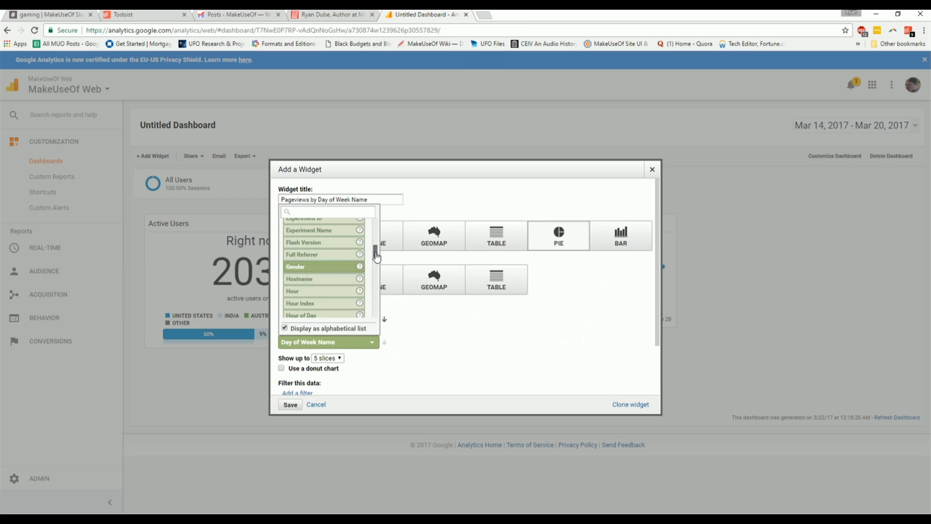
scroll("down", 3)
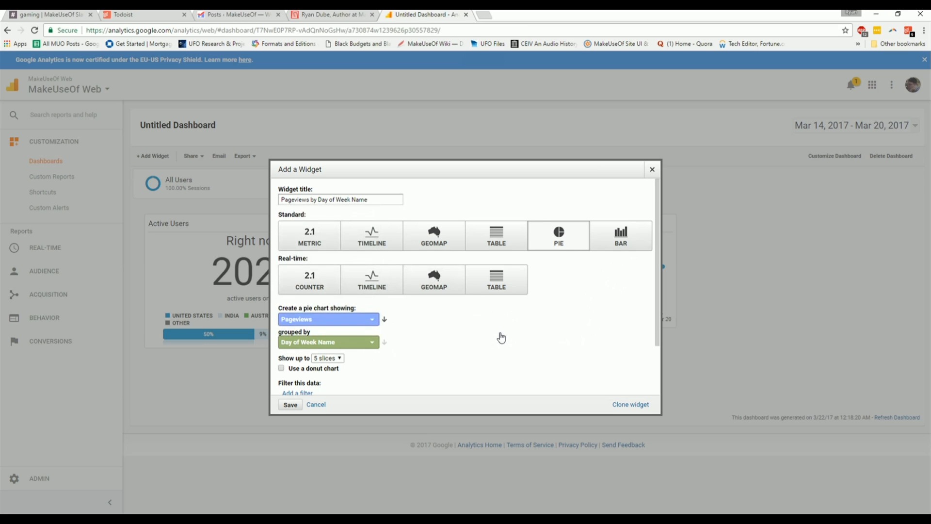
mouse_move(370, 315)
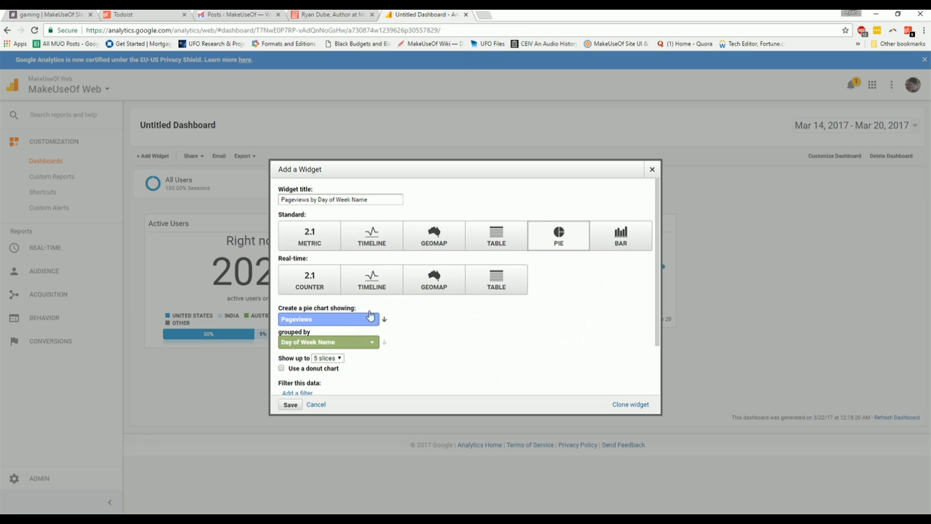
Save the Pageviews by Day of Week Name pie chart to the dashboard
left_click(290, 404)
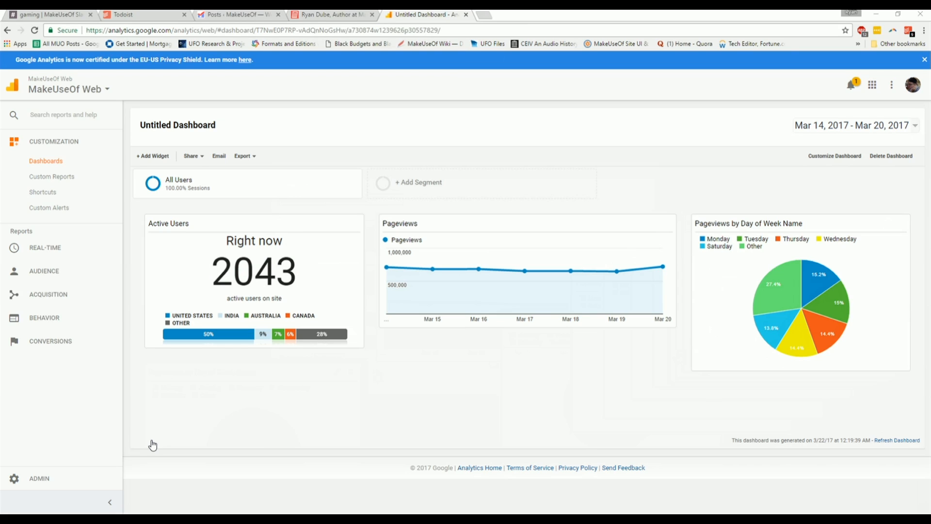
mouse_move(572, 343)
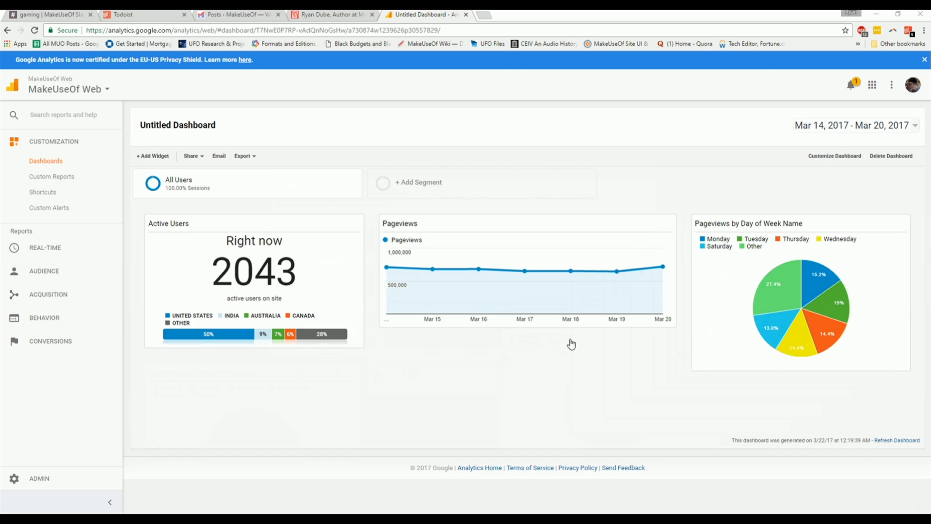
left_click(153, 155)
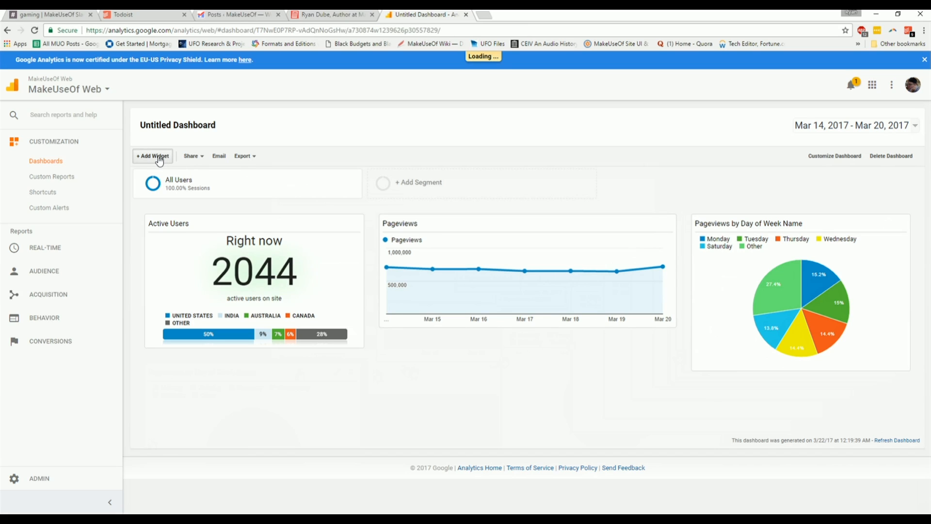
Start a bar chart widget and set its metric to Bounce Rate
left_click(152, 156)
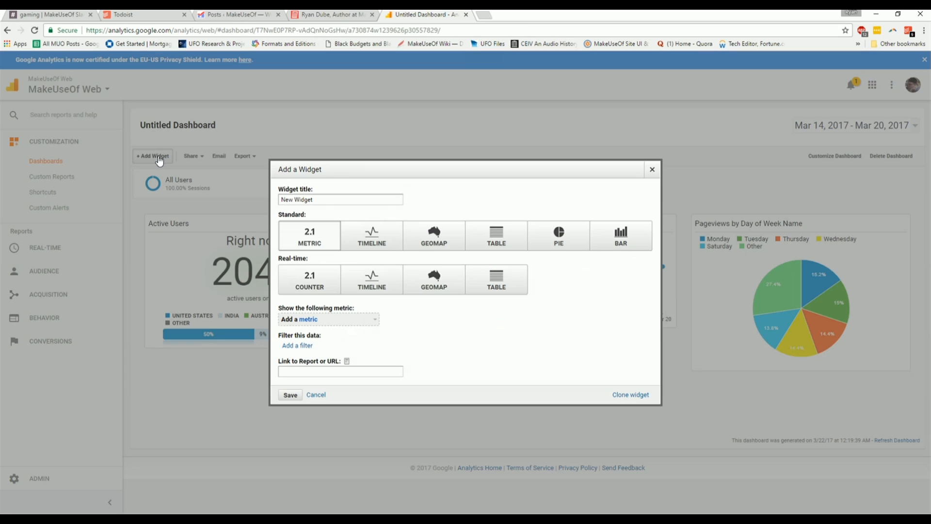
mouse_move(619, 236)
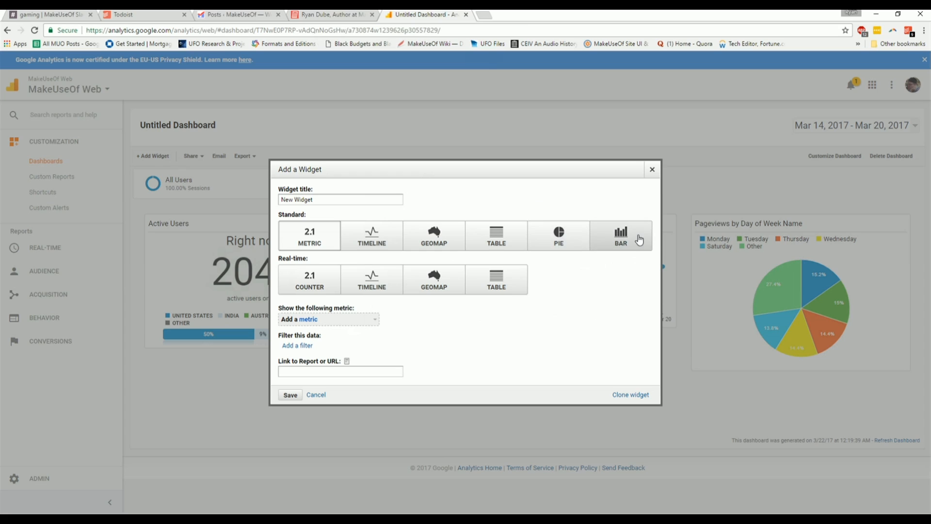
left_click(619, 234)
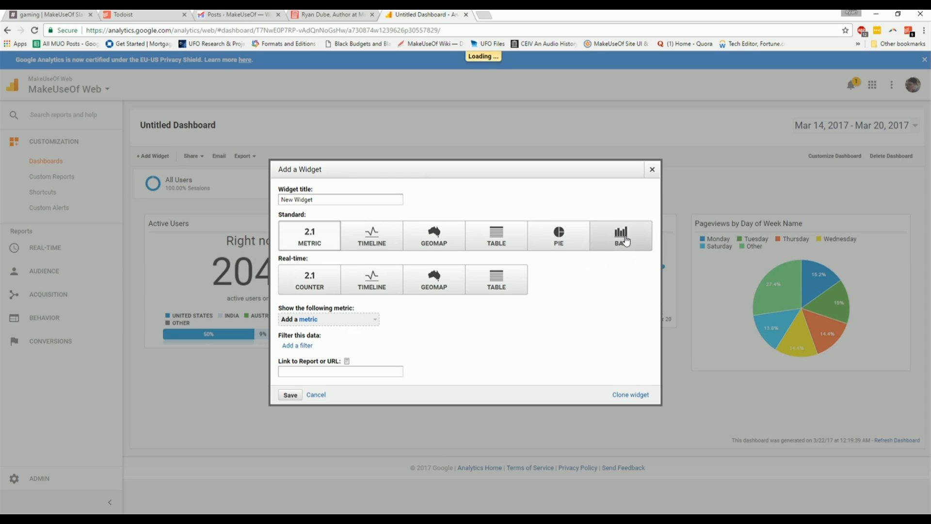
left_click(619, 235)
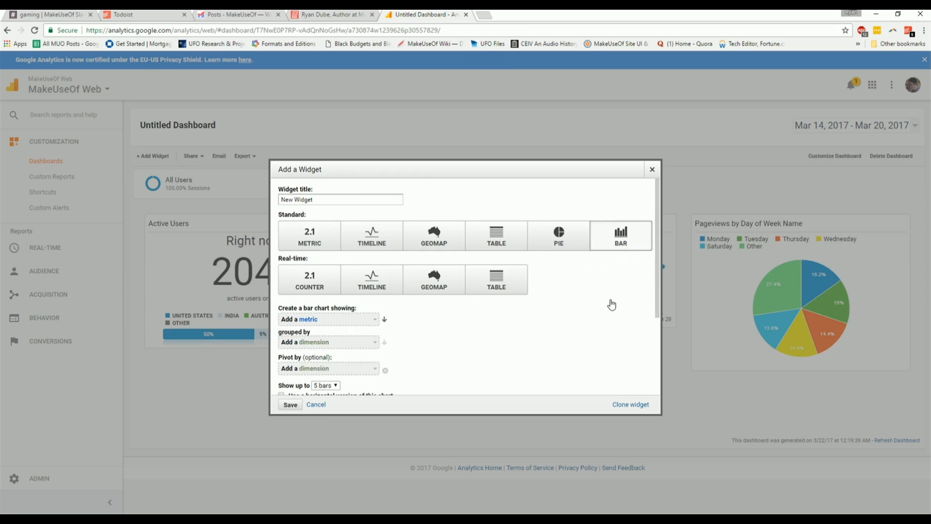
mouse_move(337, 324)
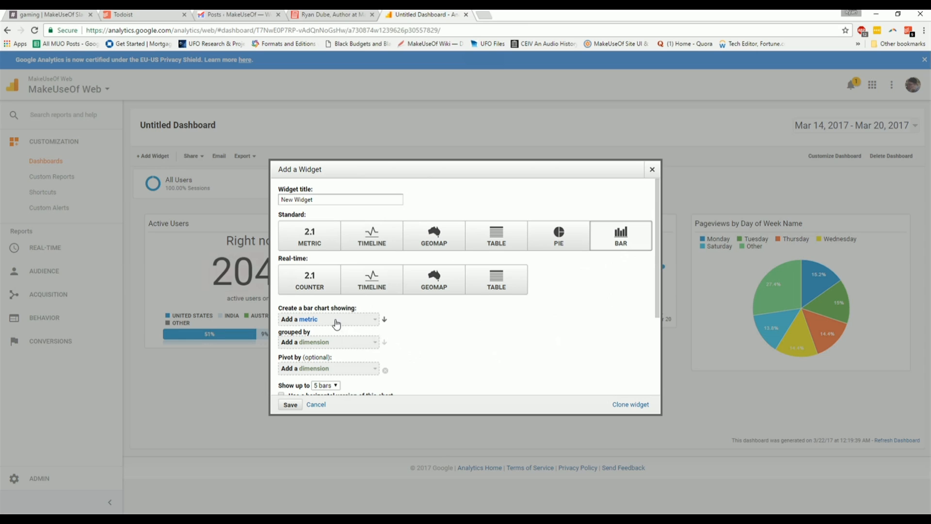
left_click(328, 319)
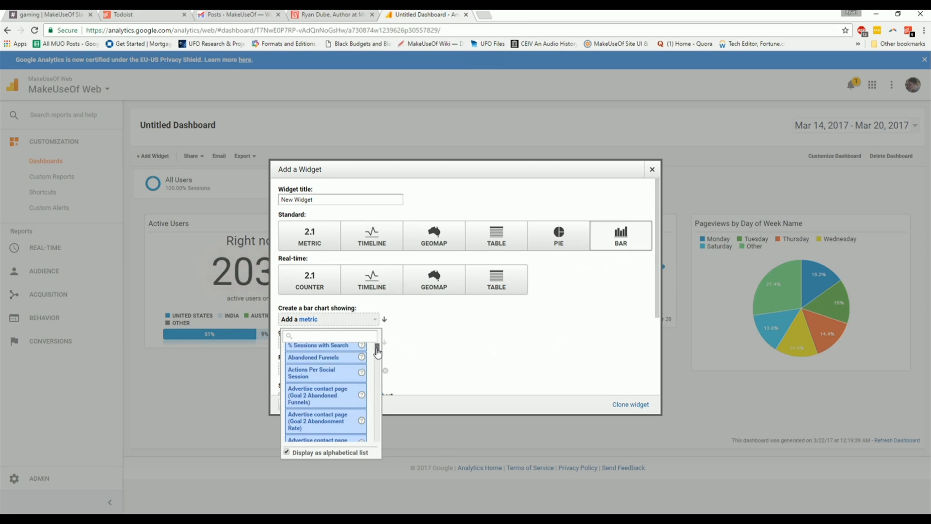
scroll("down", 3)
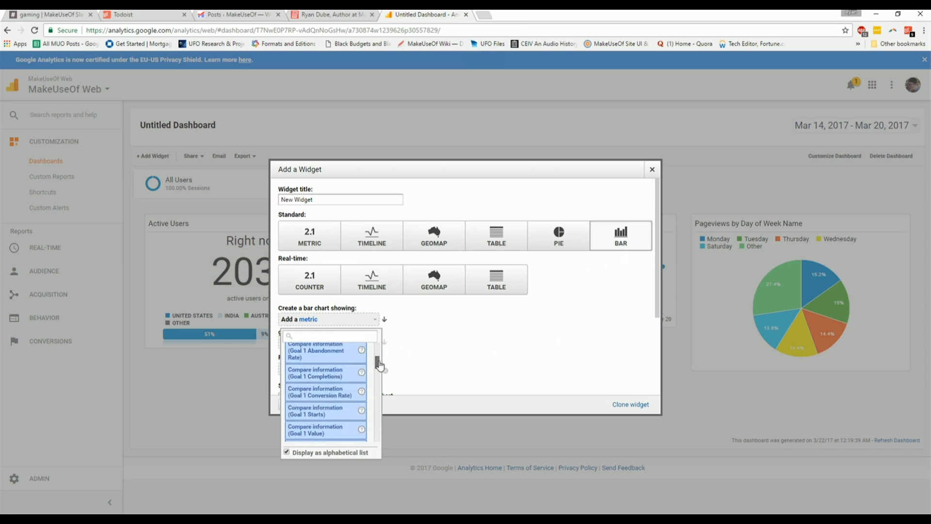
scroll("up", 3)
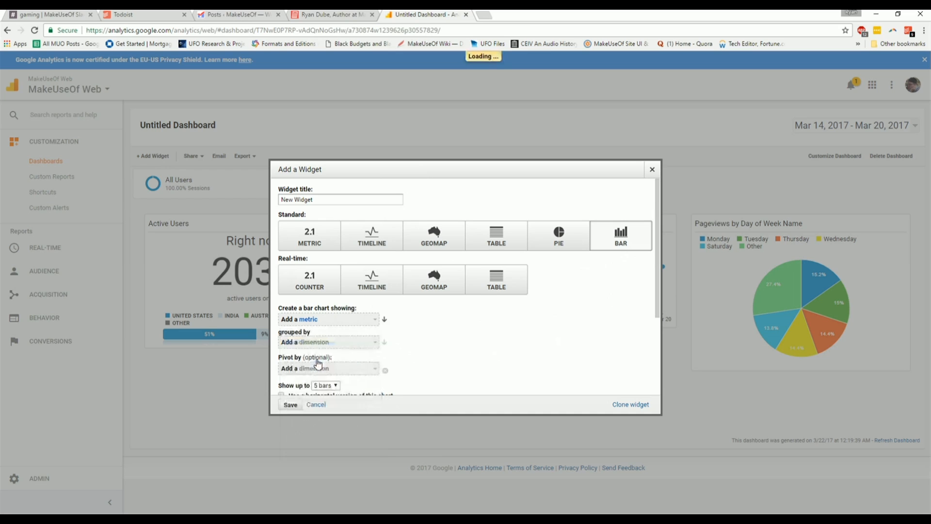
left_click(327, 319)
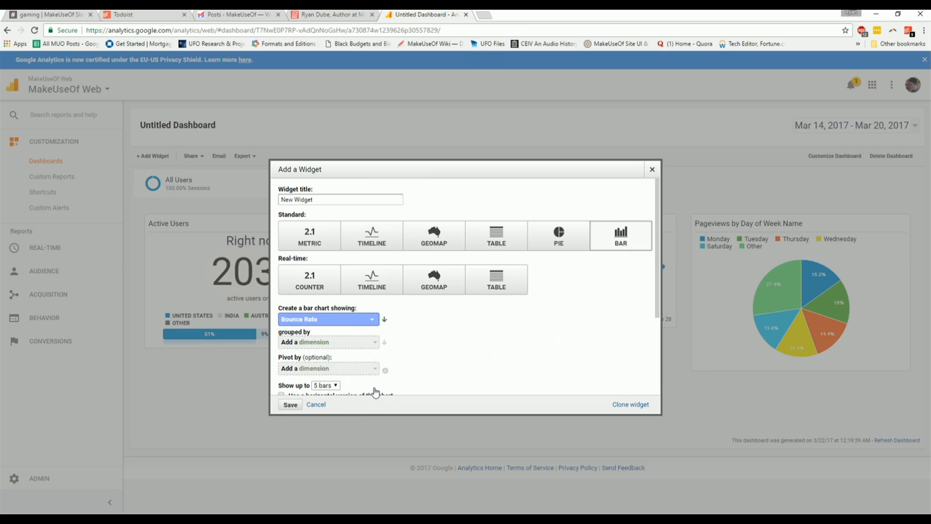
Group the bars by Country and save the widget to the dashboard
left_click(327, 341)
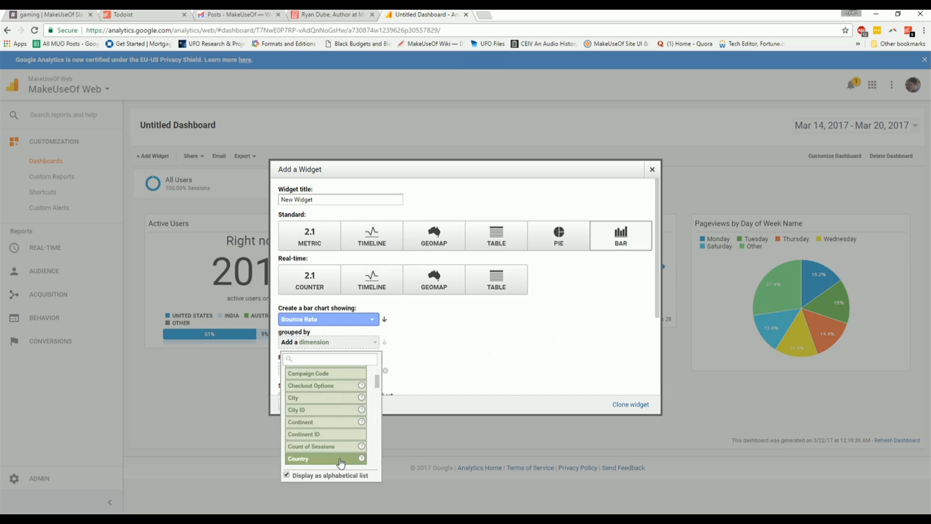
left_click(298, 458)
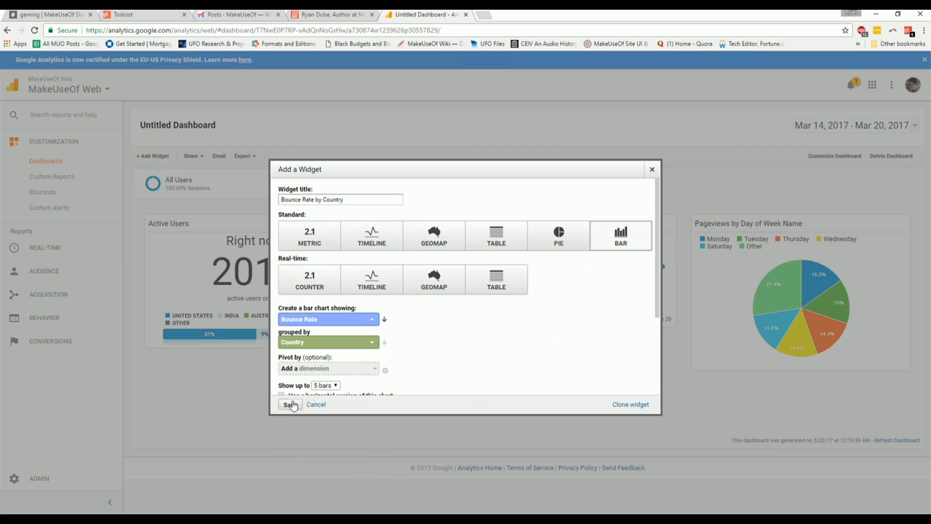
left_click(289, 404)
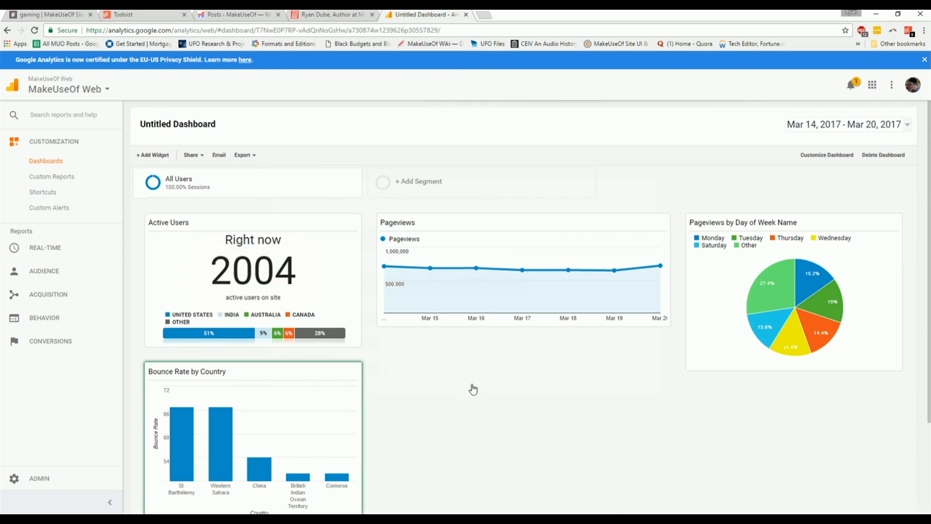
scroll("down", 3)
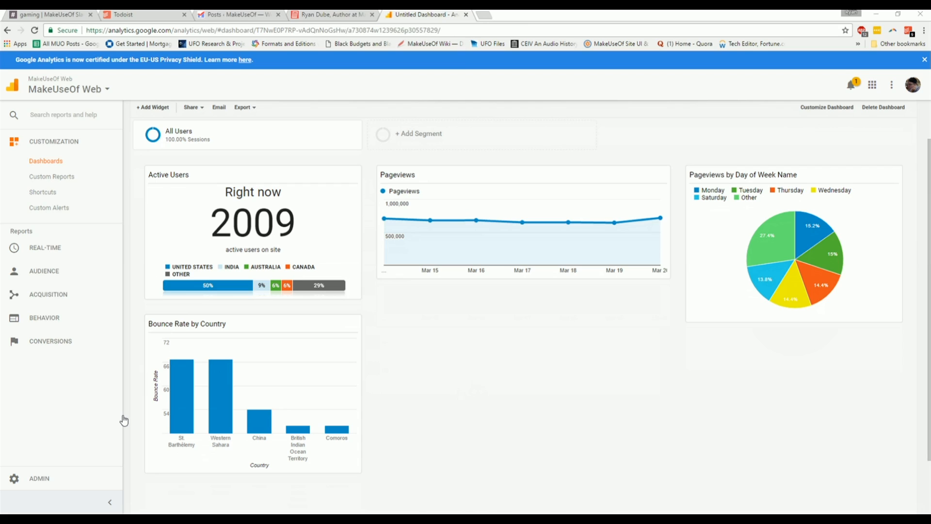
mouse_move(486, 358)
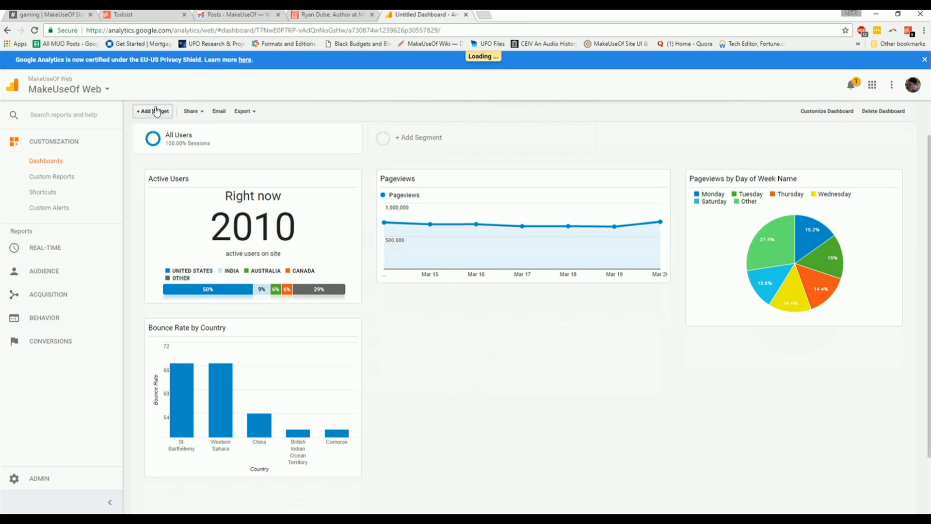
Start a real-time table widget with Page as its first column
left_click(152, 111)
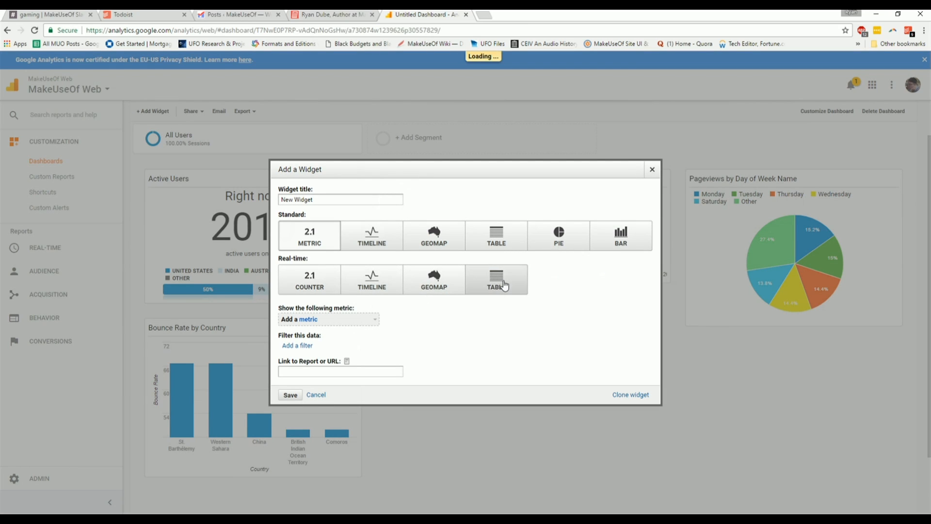
left_click(496, 280)
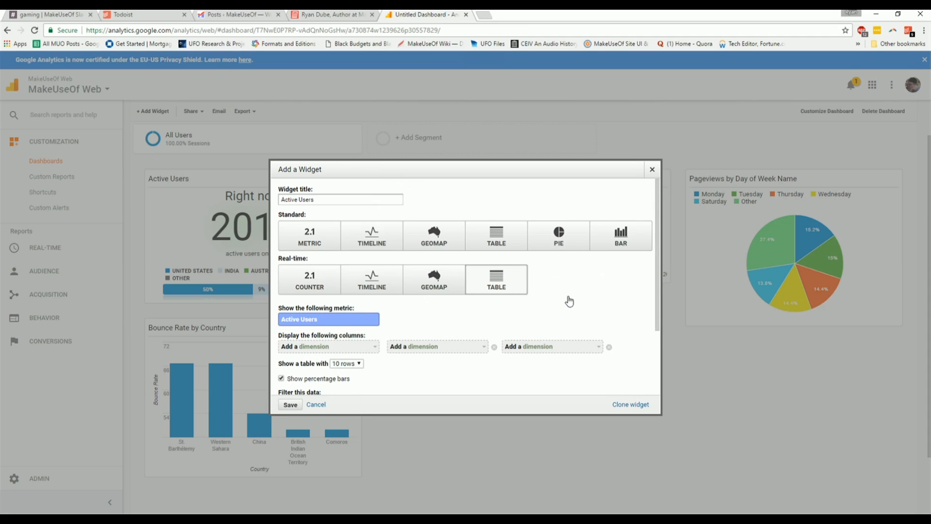
mouse_move(305, 326)
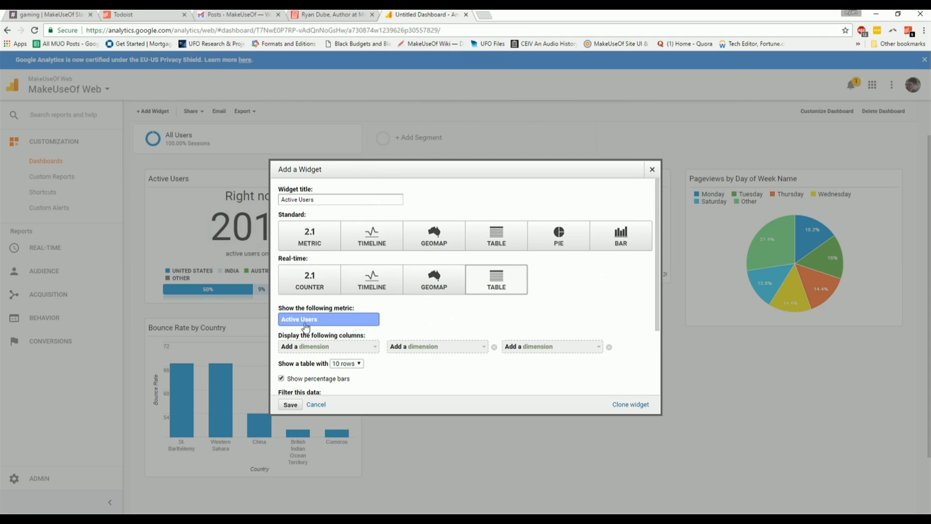
mouse_move(125, 393)
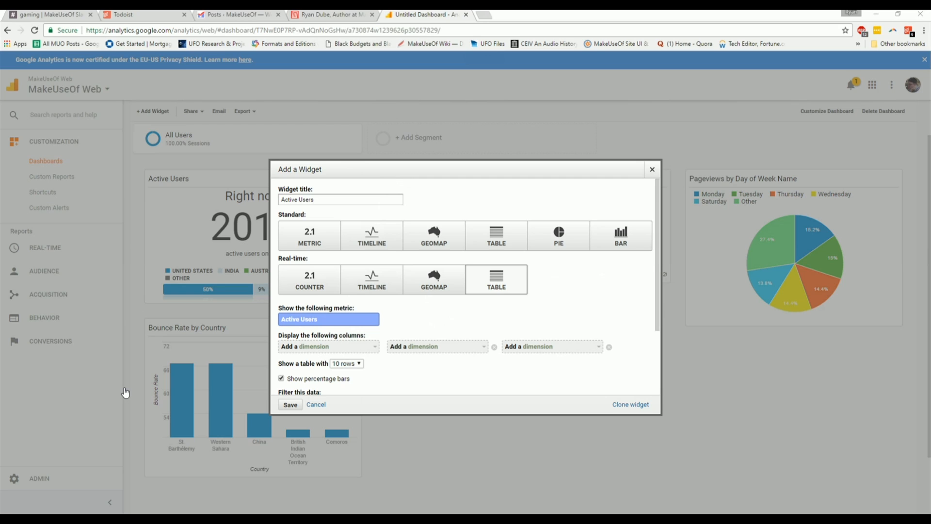
mouse_move(358, 353)
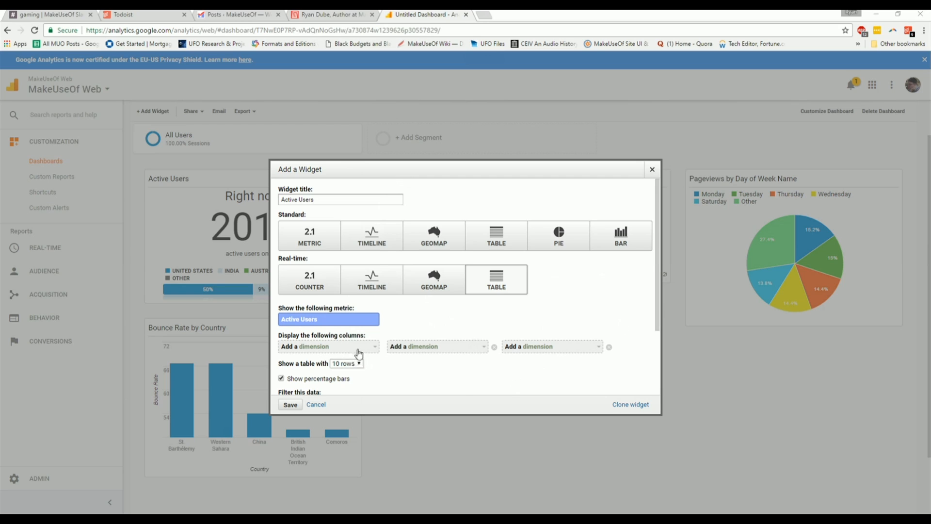
left_click(327, 346)
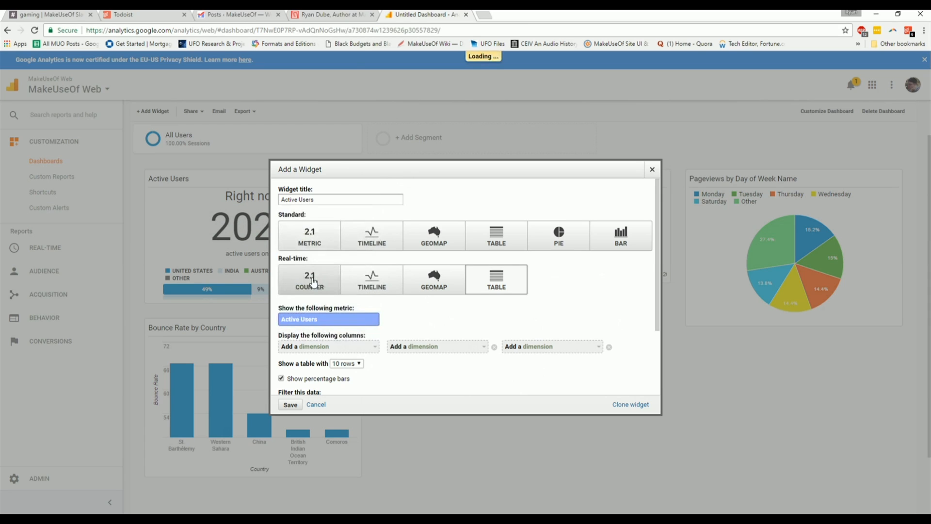
left_click(327, 346)
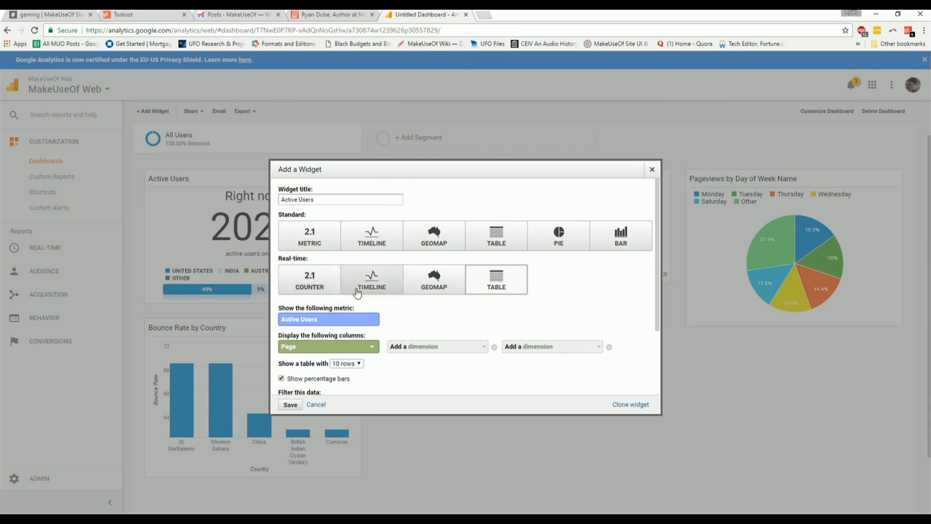
mouse_move(562, 337)
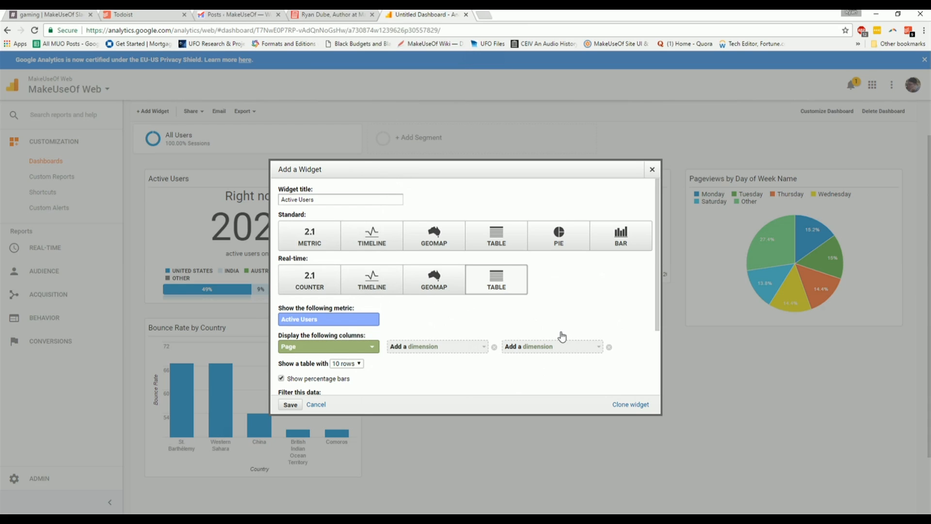
mouse_move(101, 396)
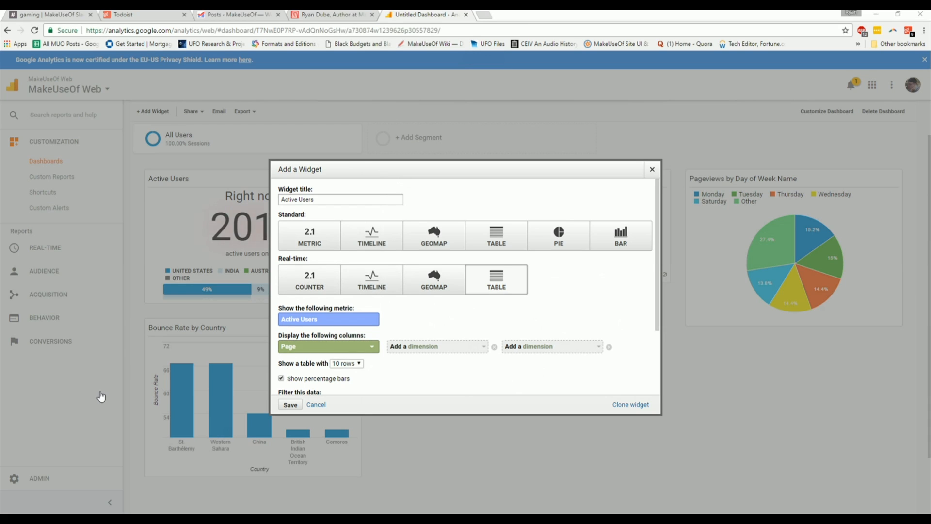
Add Traffic Type as the second column and save the table widget
left_click(436, 347)
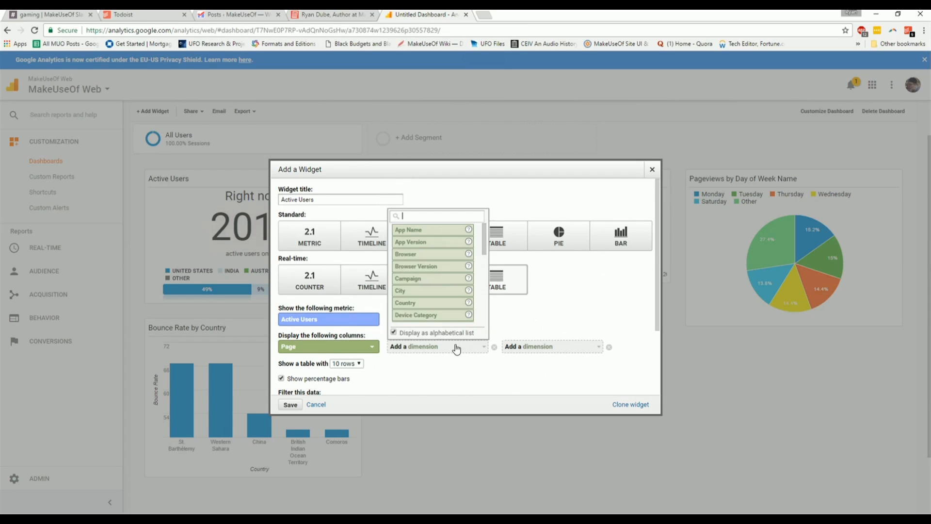
scroll("down", 3)
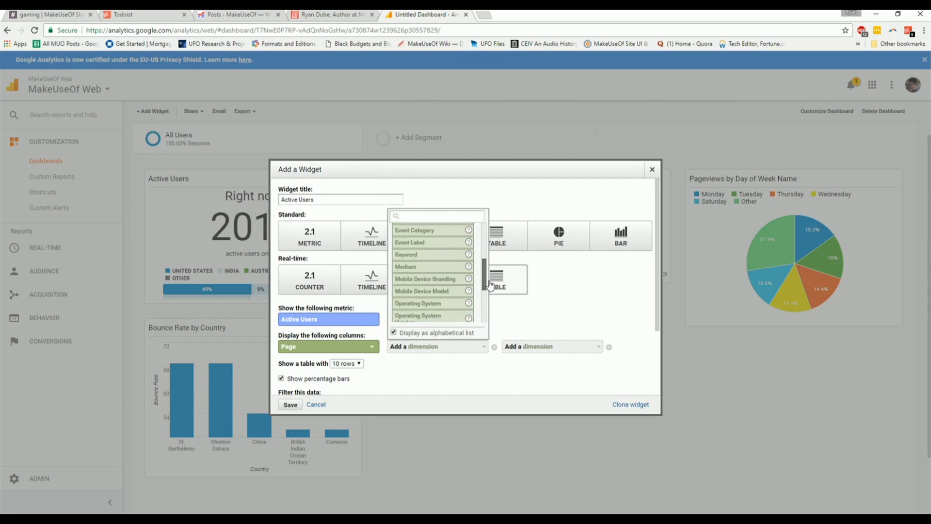
scroll("down", 3)
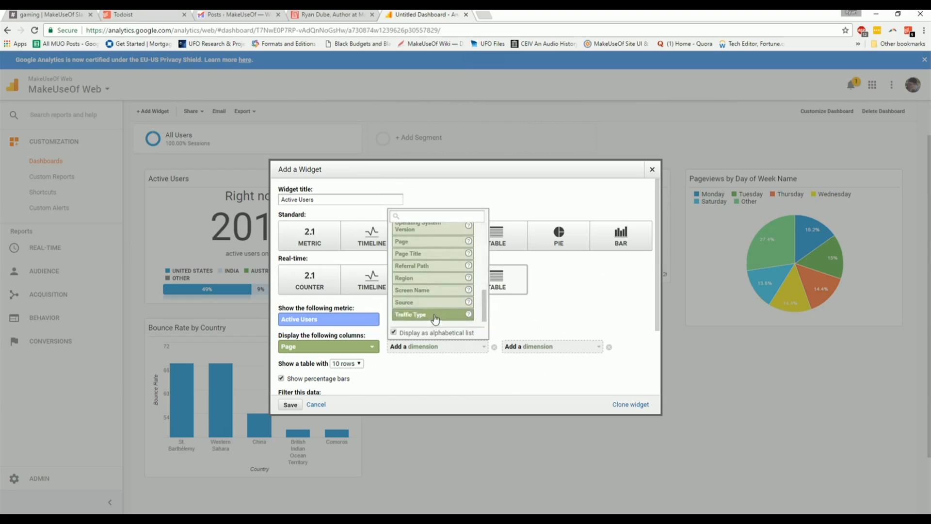
left_click(410, 314)
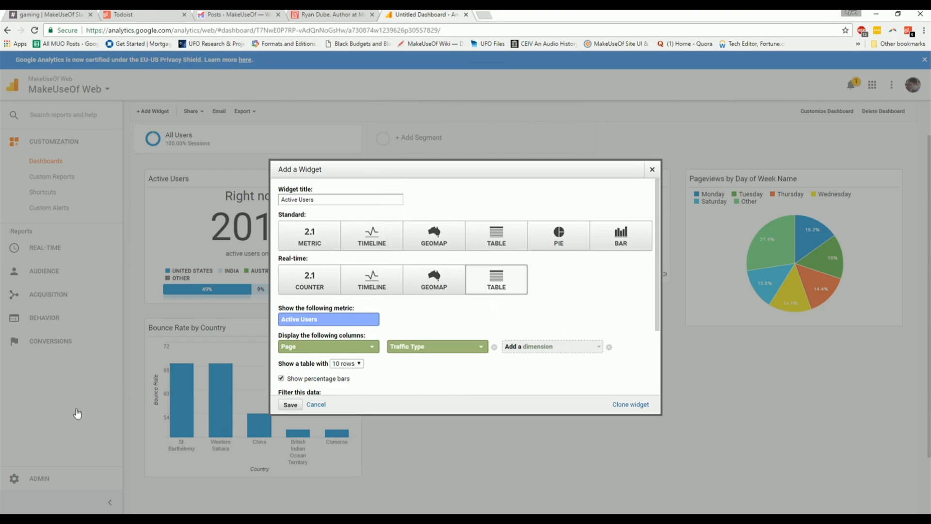
mouse_move(456, 377)
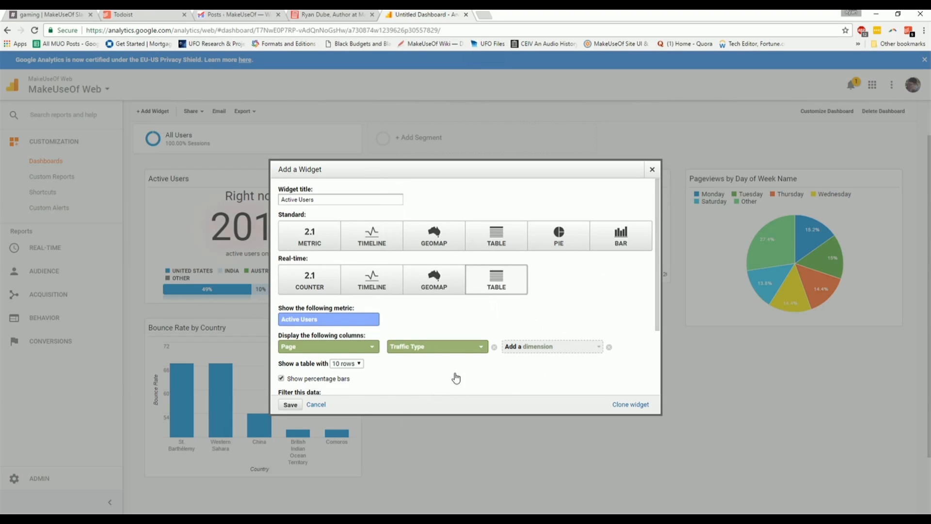
mouse_move(329, 394)
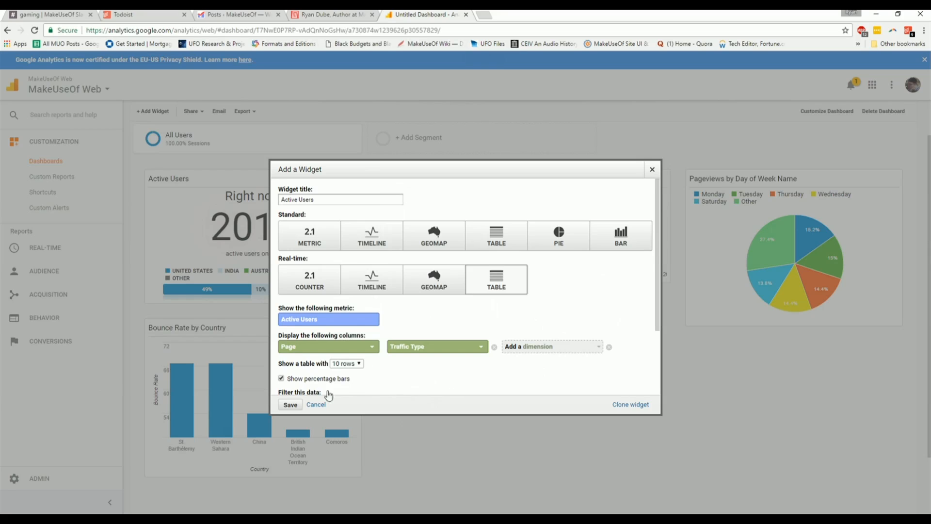
left_click(290, 404)
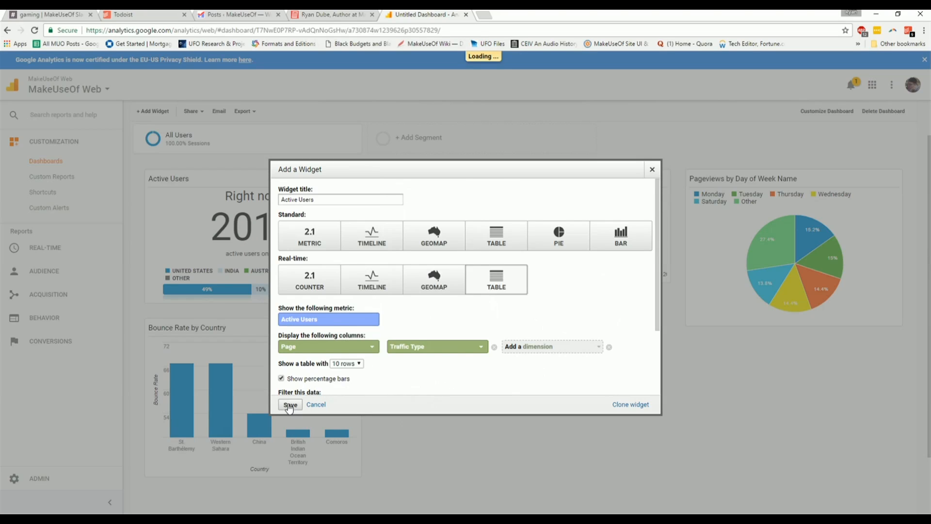
left_click(290, 404)
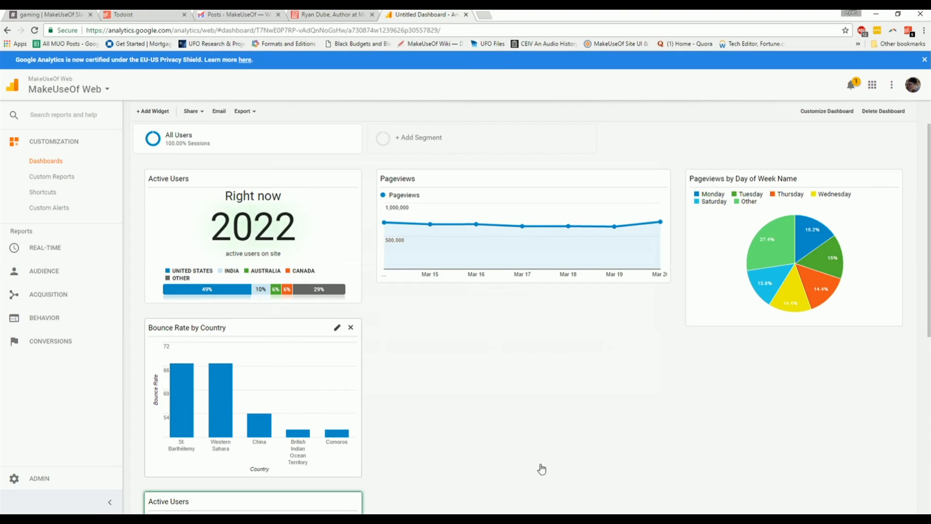
Choose Email from the dashboard's Export menu to bring up the report form
scroll("down", 3)
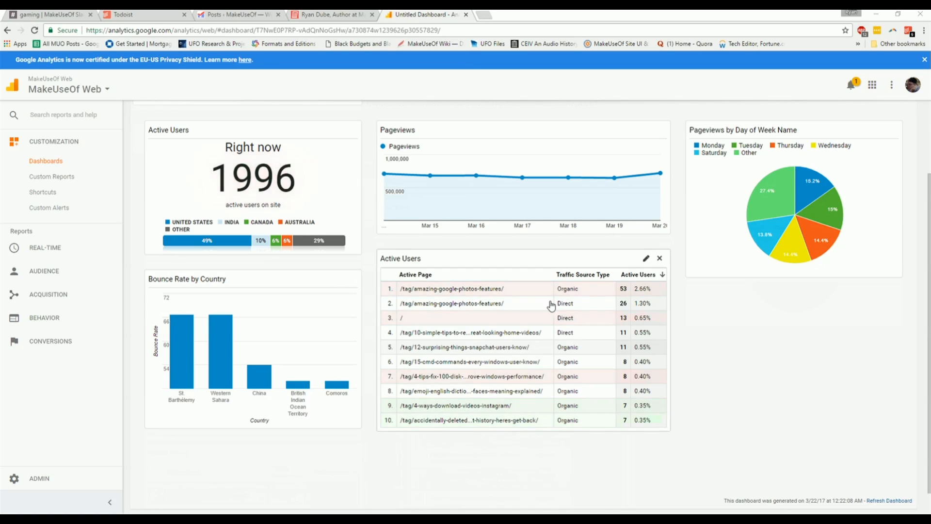
mouse_move(530, 298)
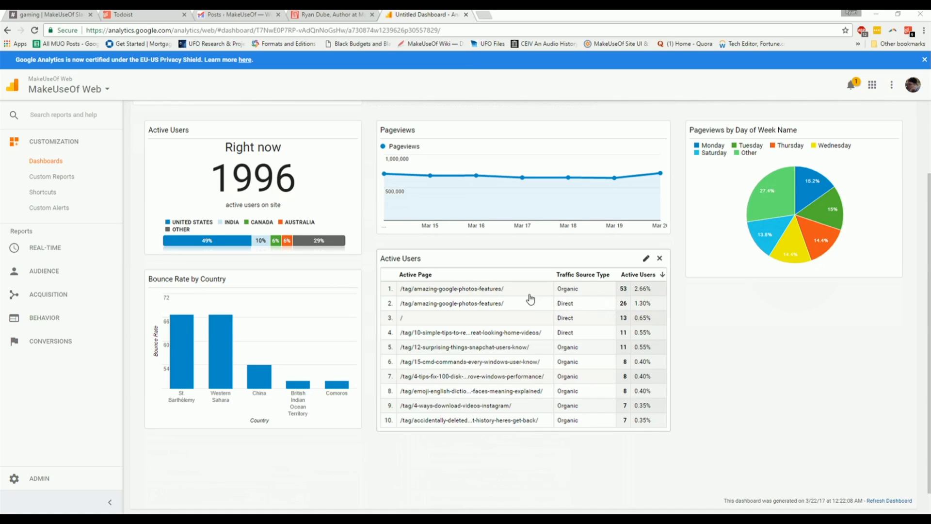
mouse_move(584, 315)
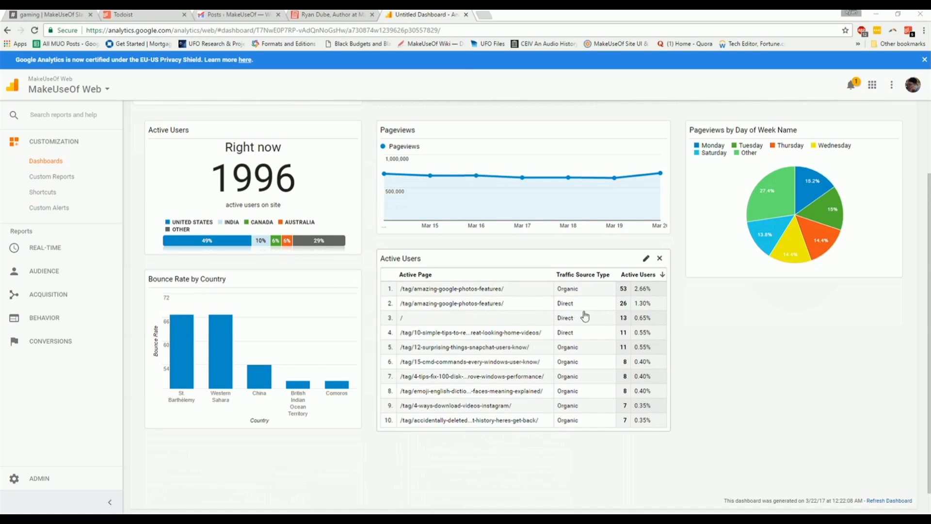
mouse_move(601, 292)
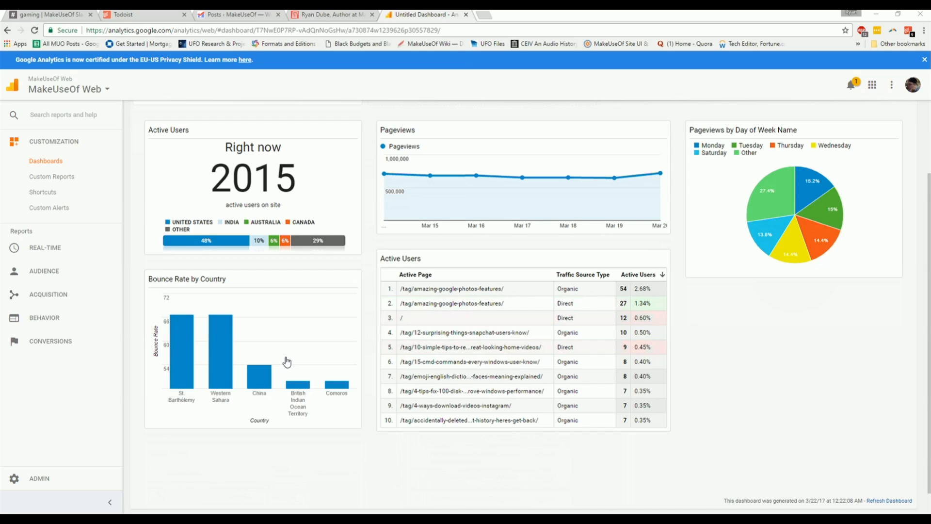
scroll("up", 3)
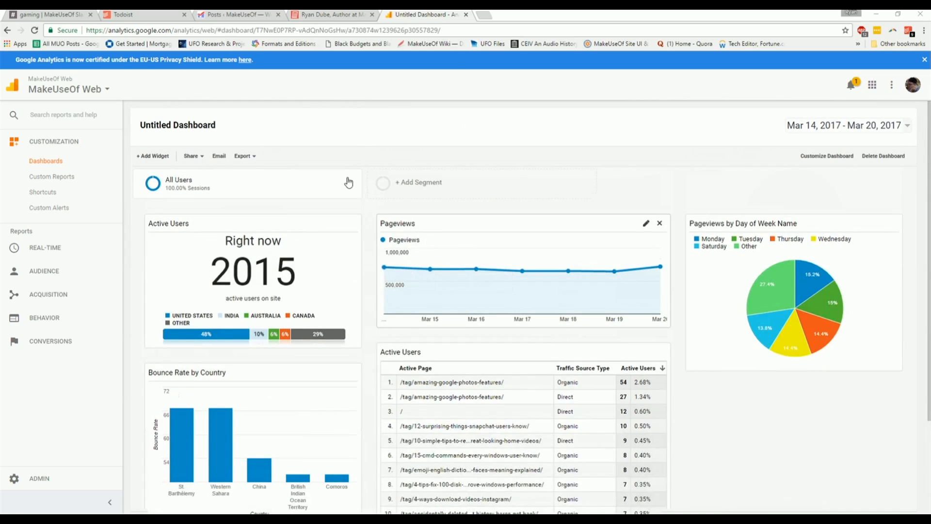
left_click(242, 155)
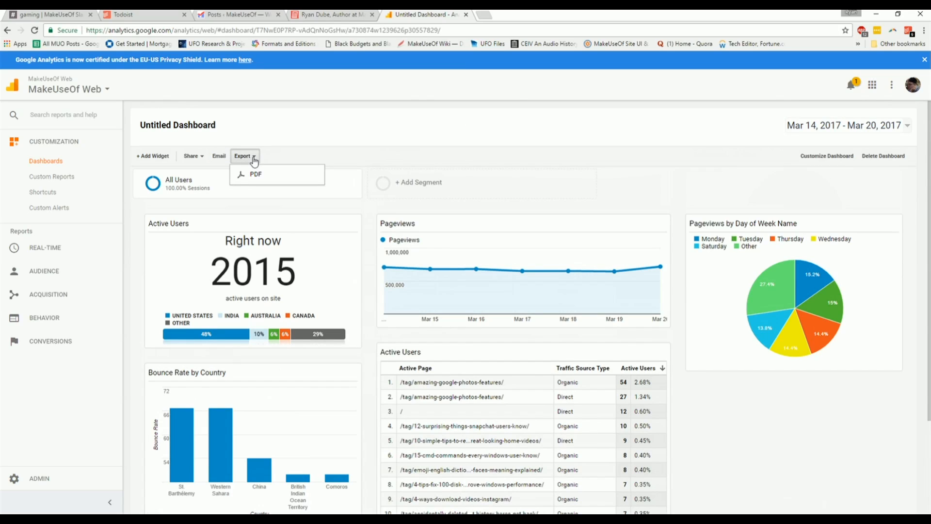
mouse_move(271, 176)
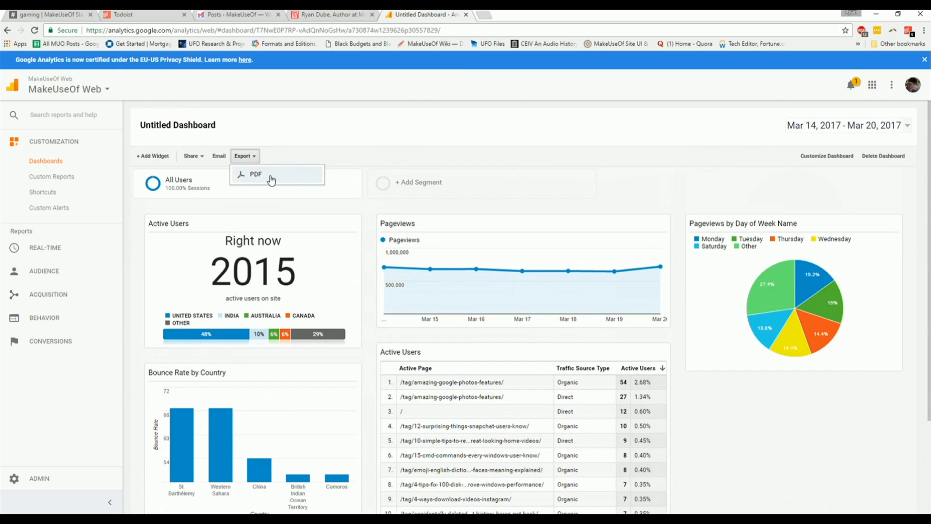
left_click(218, 155)
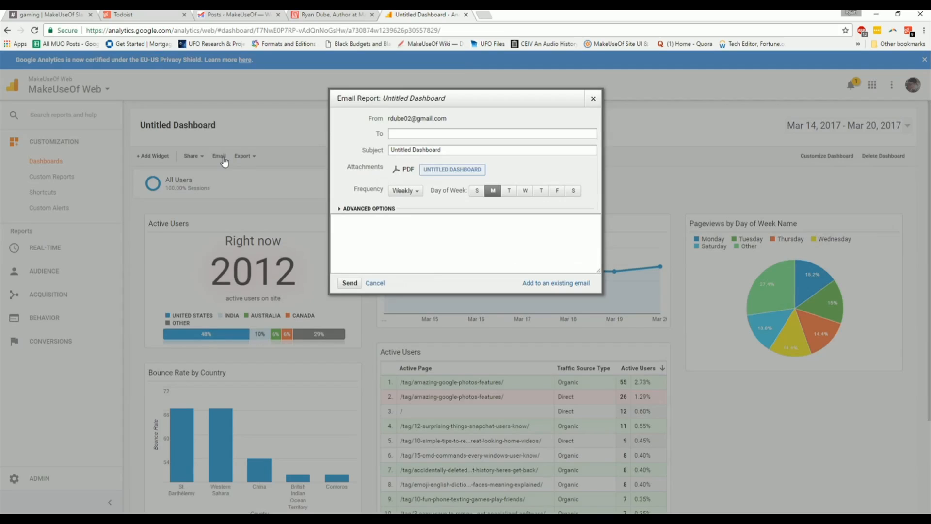
mouse_move(517, 228)
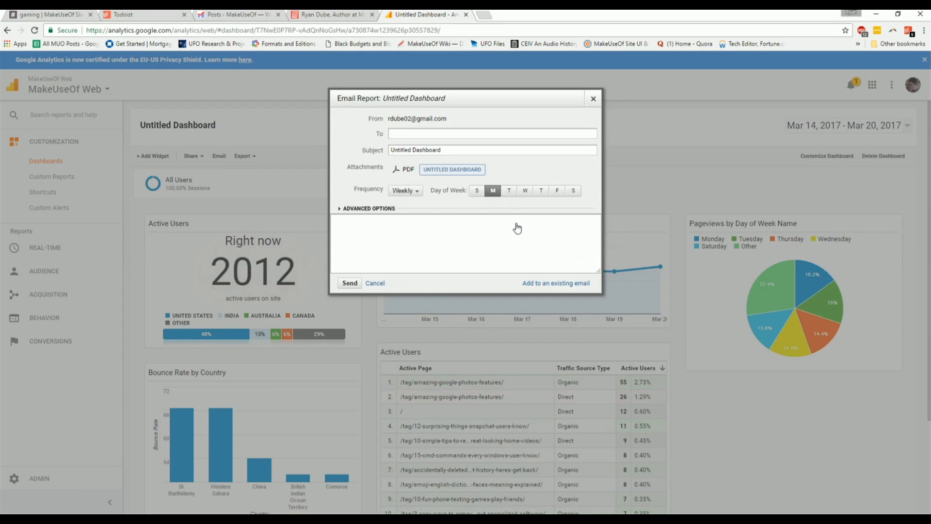
mouse_move(450, 255)
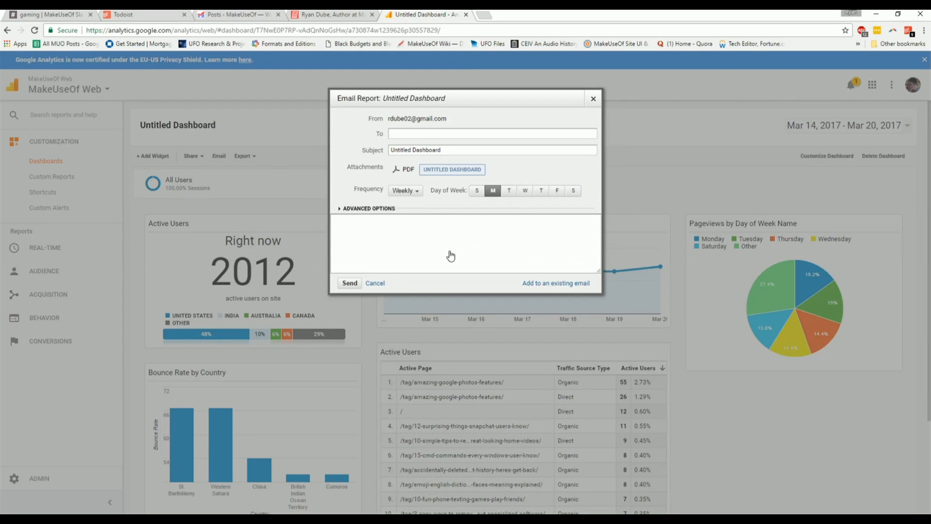
mouse_move(469, 250)
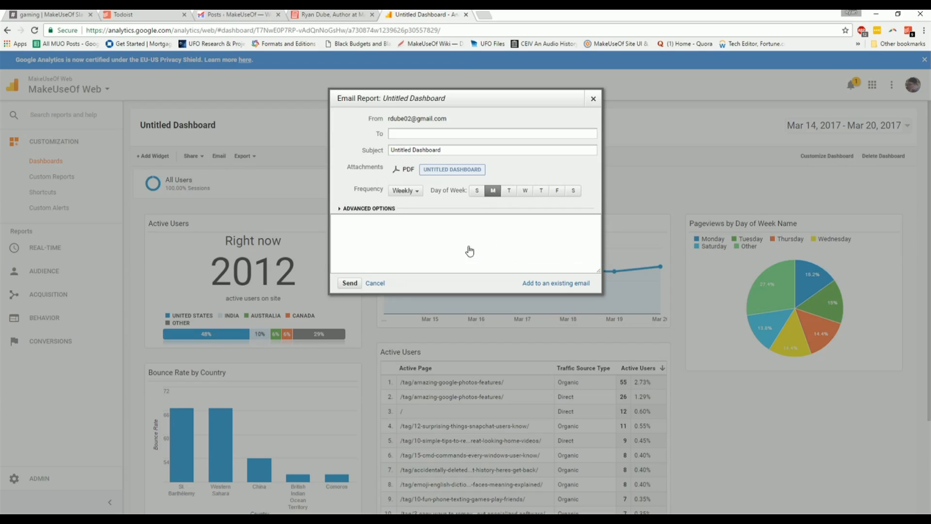
mouse_move(442, 224)
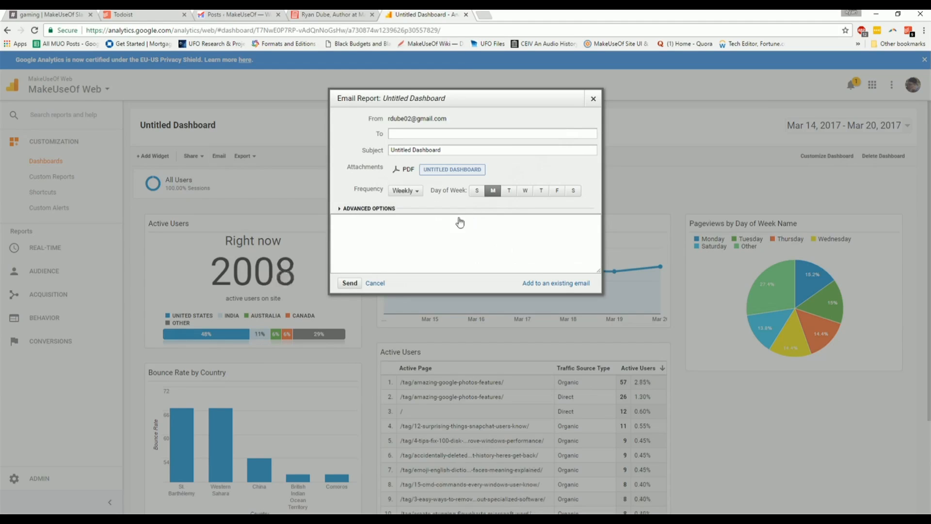
mouse_move(27, 361)
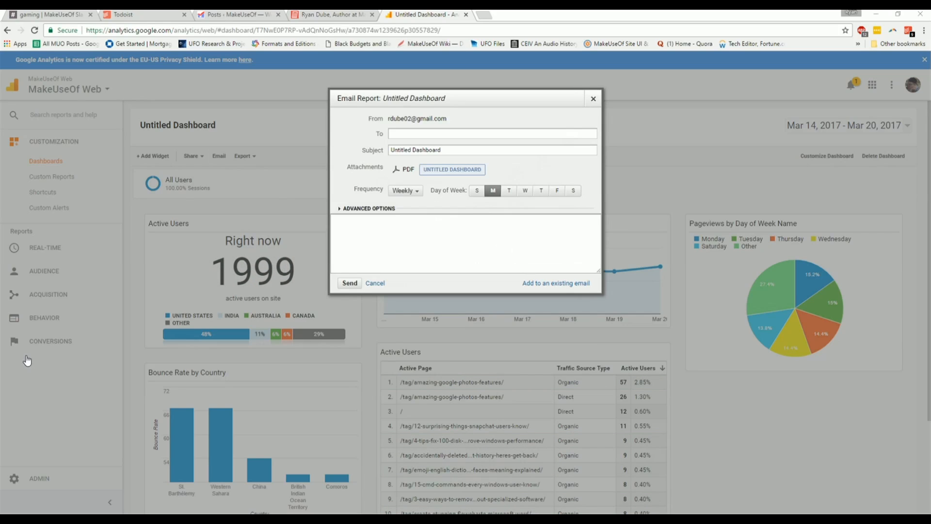
mouse_move(627, 284)
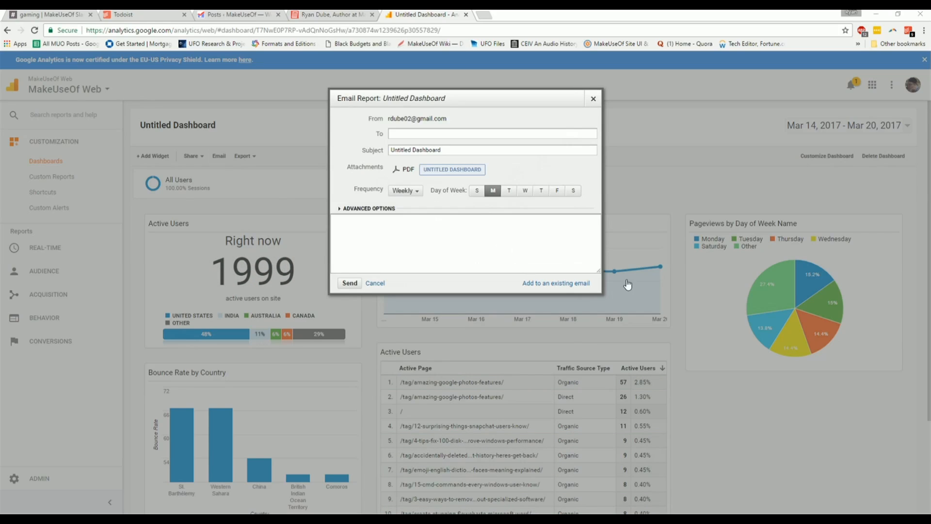
mouse_move(889, 127)
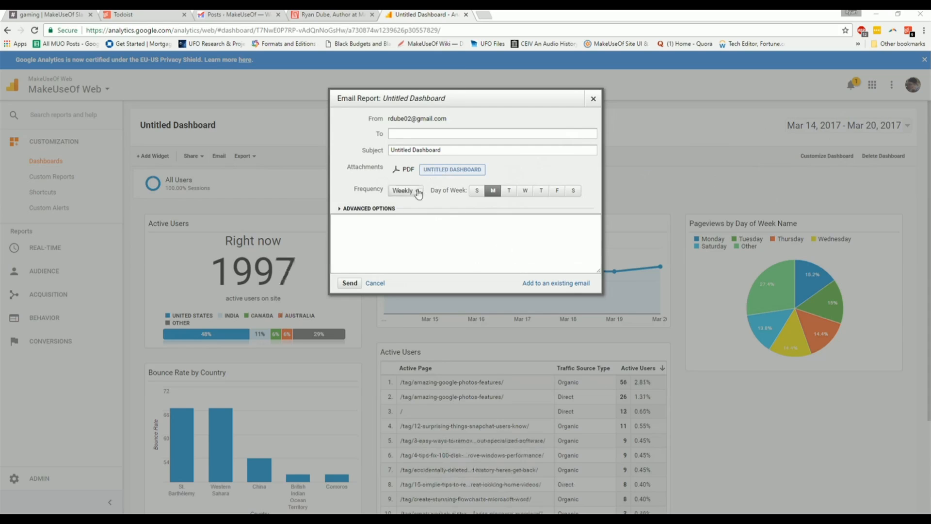
Set the email frequency to Monthly and write 'Here is this month's report'
left_click(405, 190)
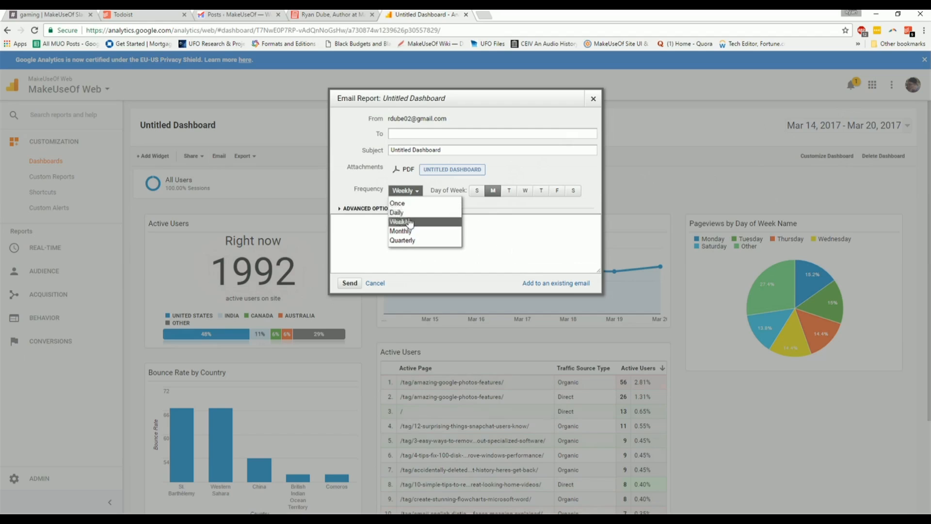
left_click(401, 231)
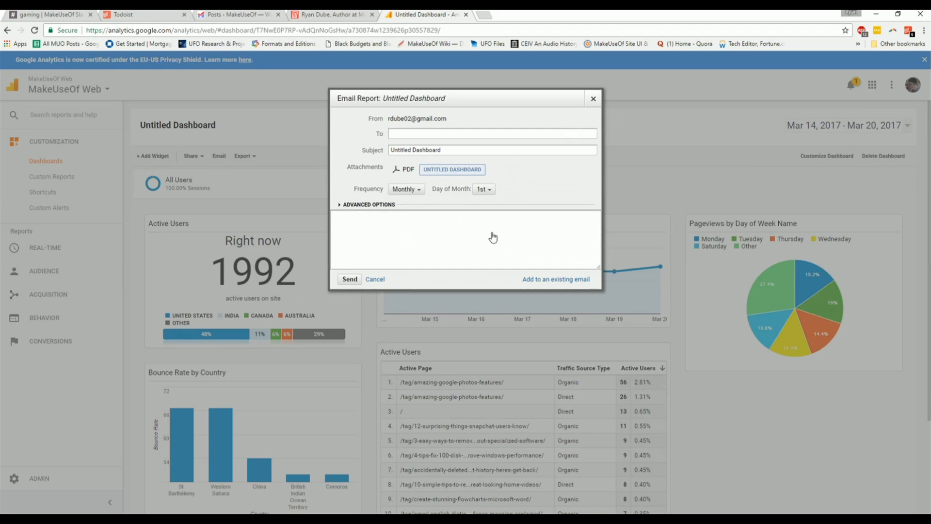
mouse_move(523, 271)
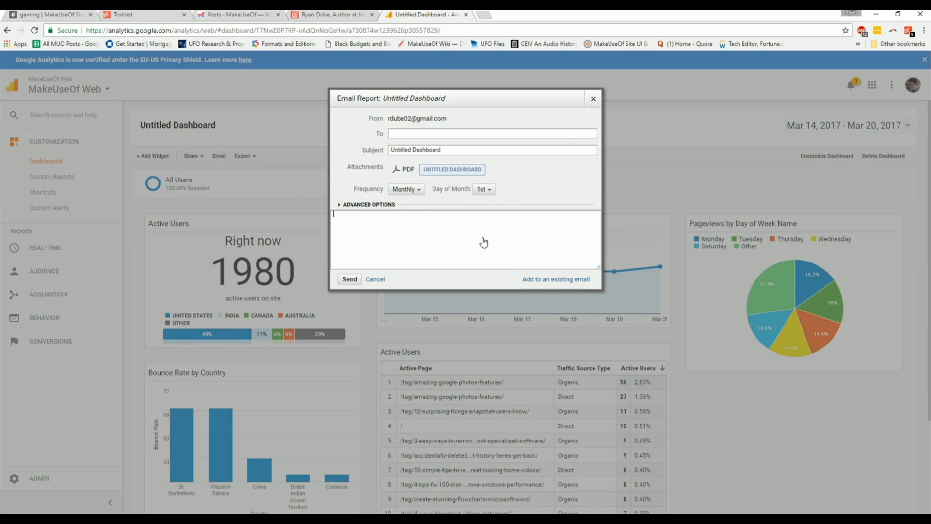
type("Here is this m")
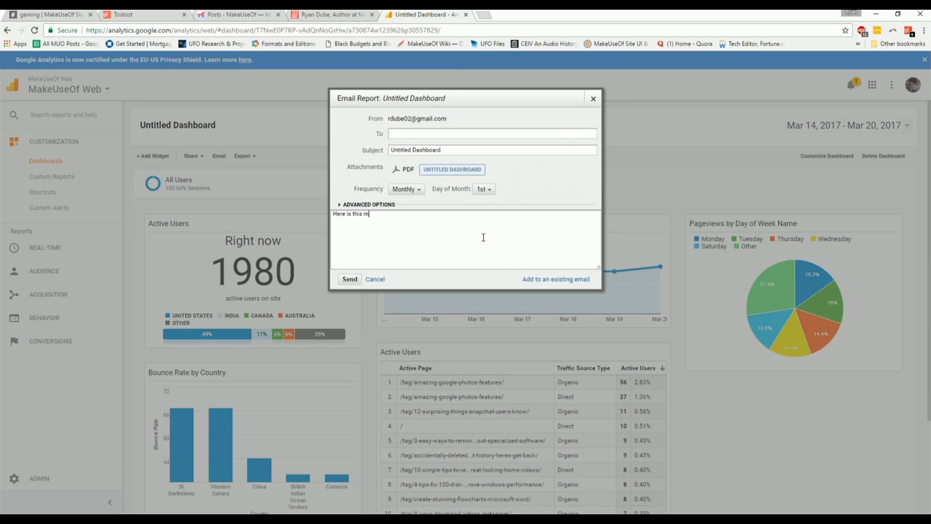
type("onth's report")
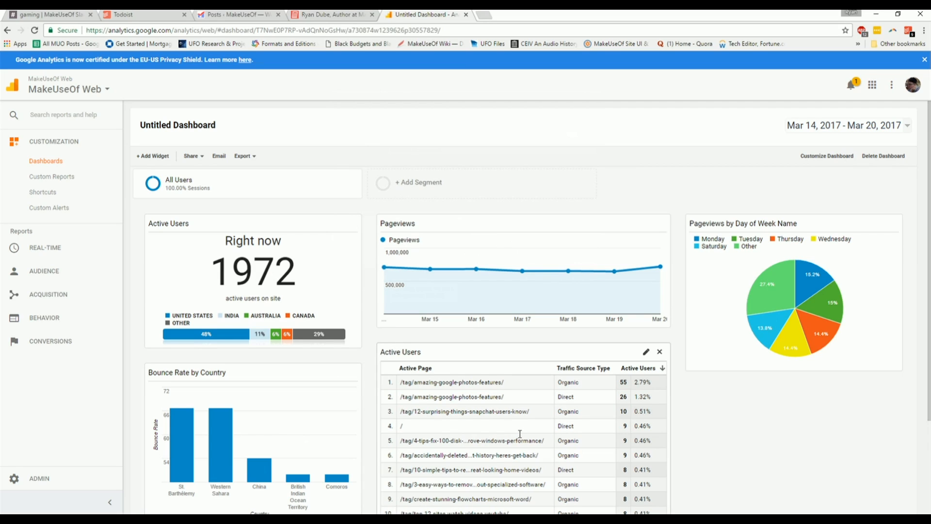
mouse_move(504, 401)
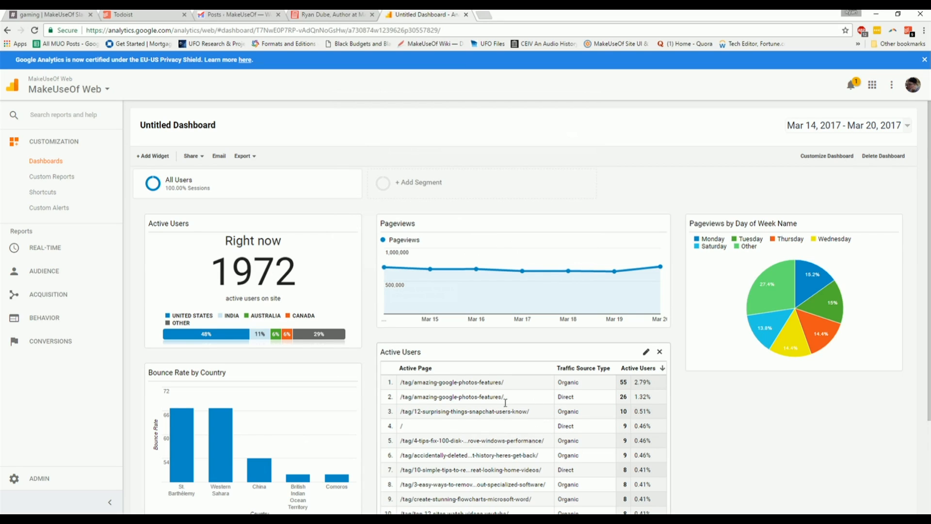